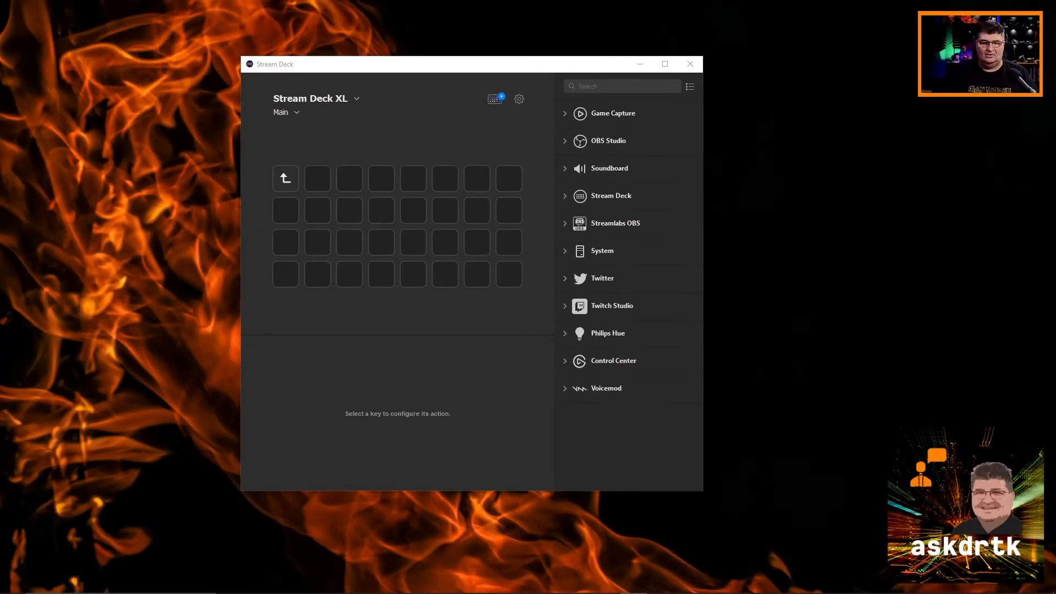
{"action": "mouse_move", "coordinate": [693, 318]}
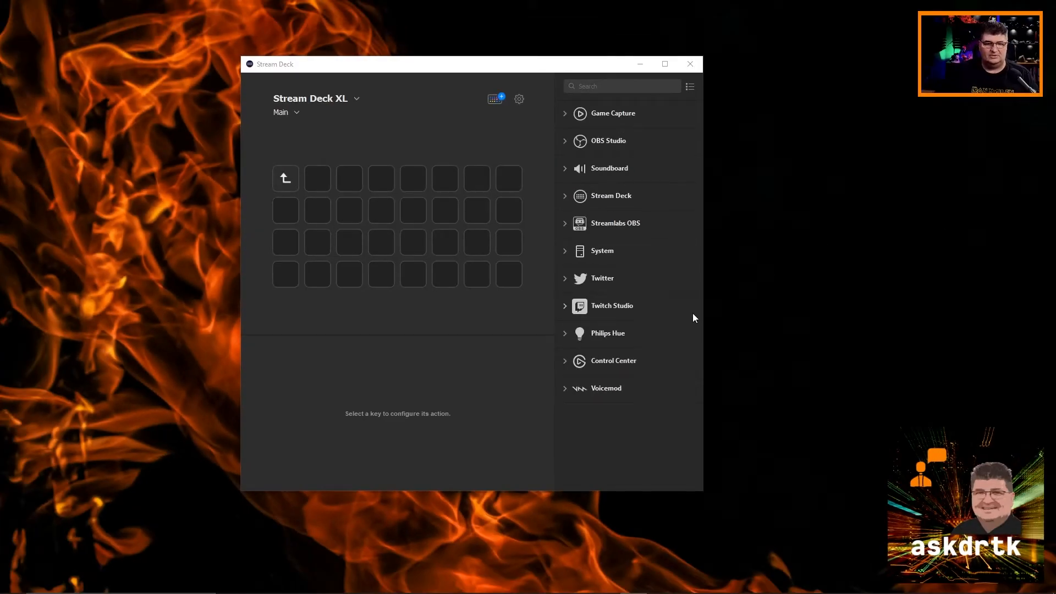
{"action": "mouse_move", "coordinate": [501, 133]}
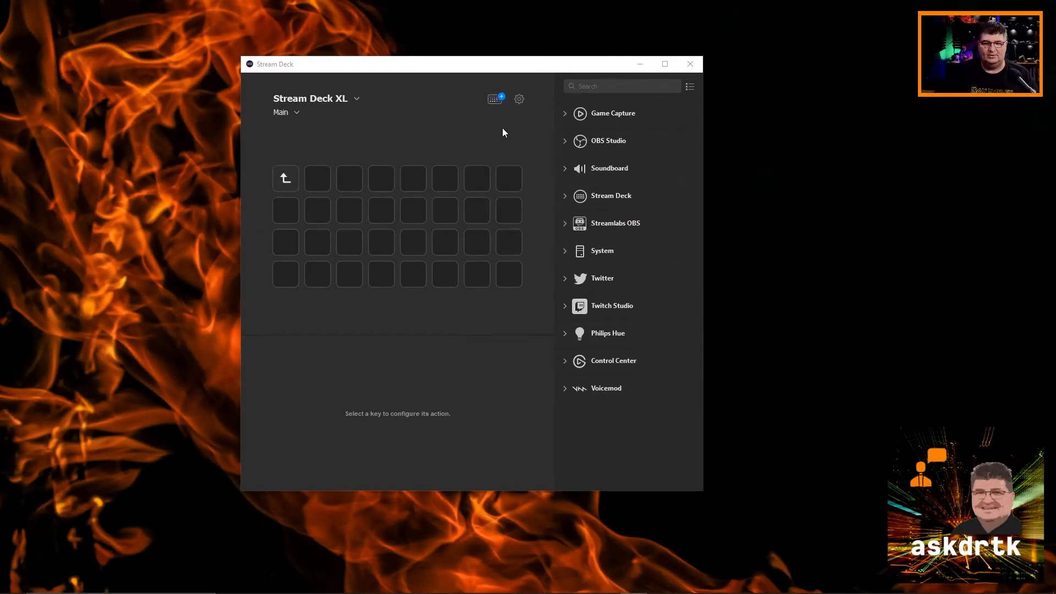
- Search the Store's Plugins for "hw" and install the HWiNFO plugin
{"action": "left_click", "coordinate": [494, 98]}
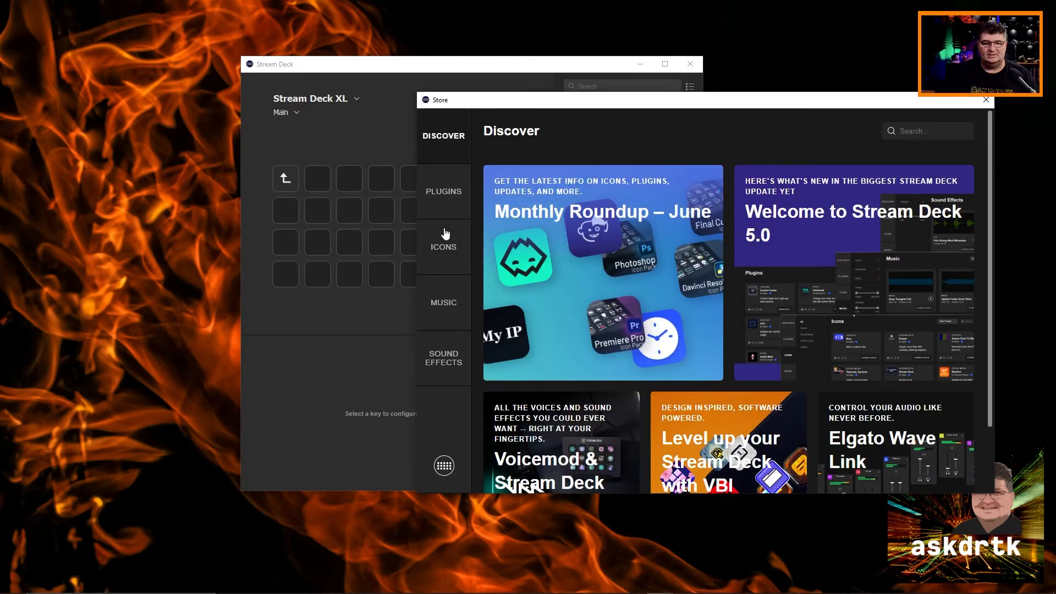
{"action": "left_click", "coordinate": [443, 191]}
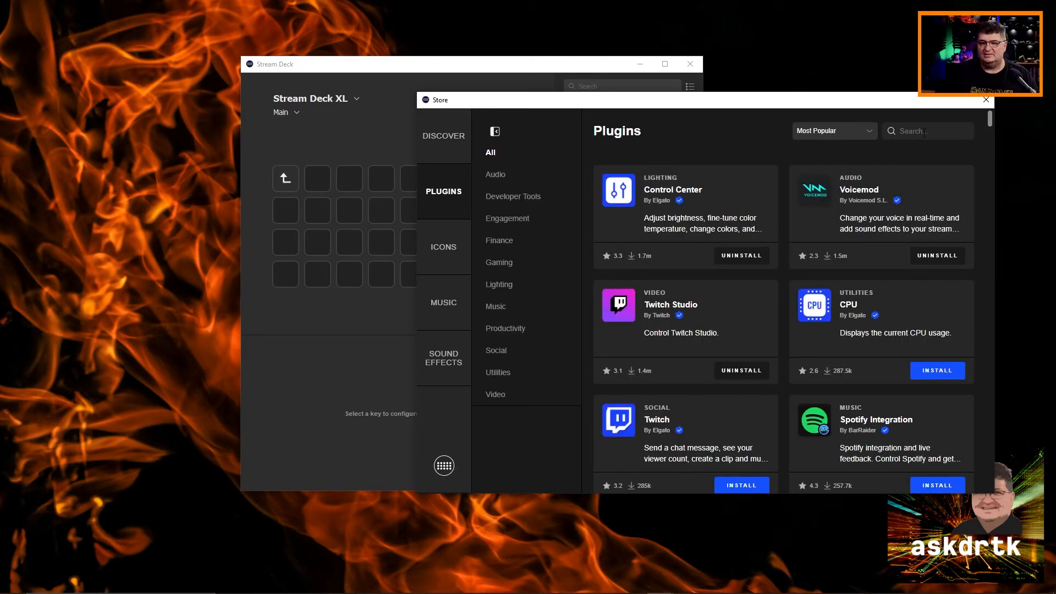
{"action": "type", "text": "hw"}
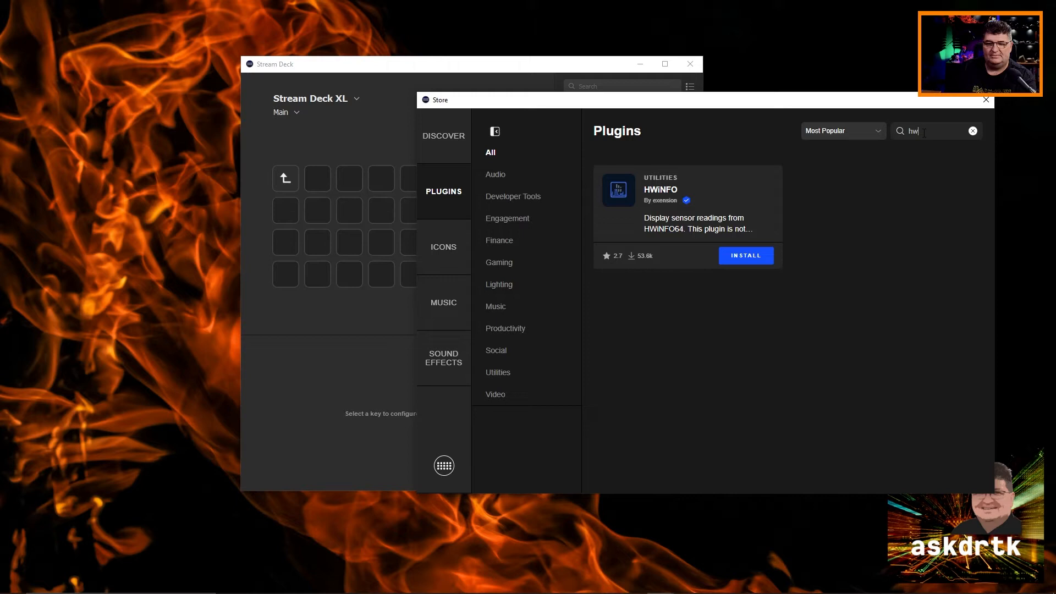
{"action": "mouse_move", "coordinate": [723, 200]}
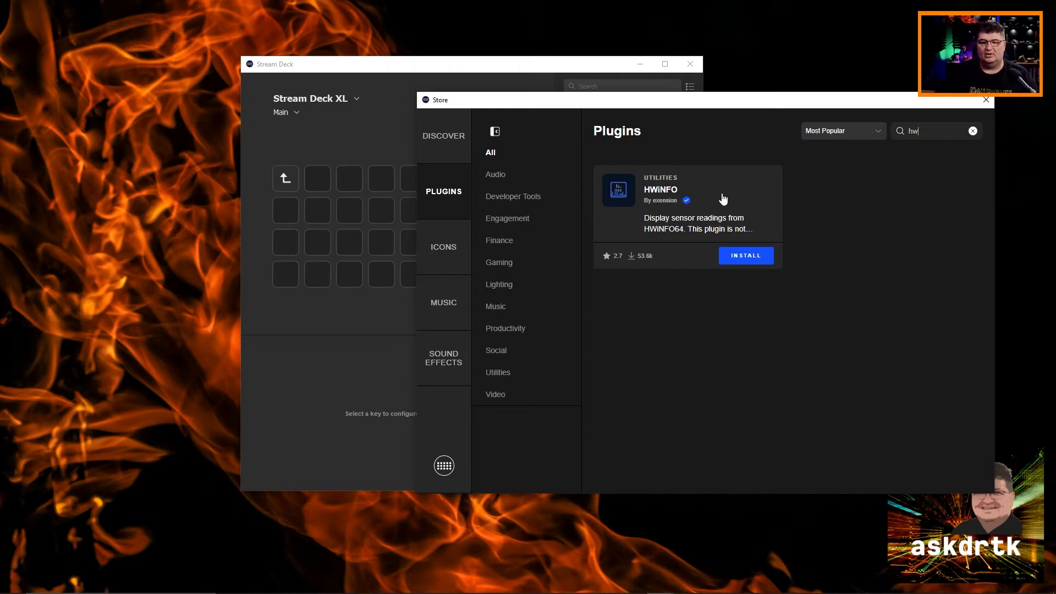
{"action": "mouse_move", "coordinate": [730, 264]}
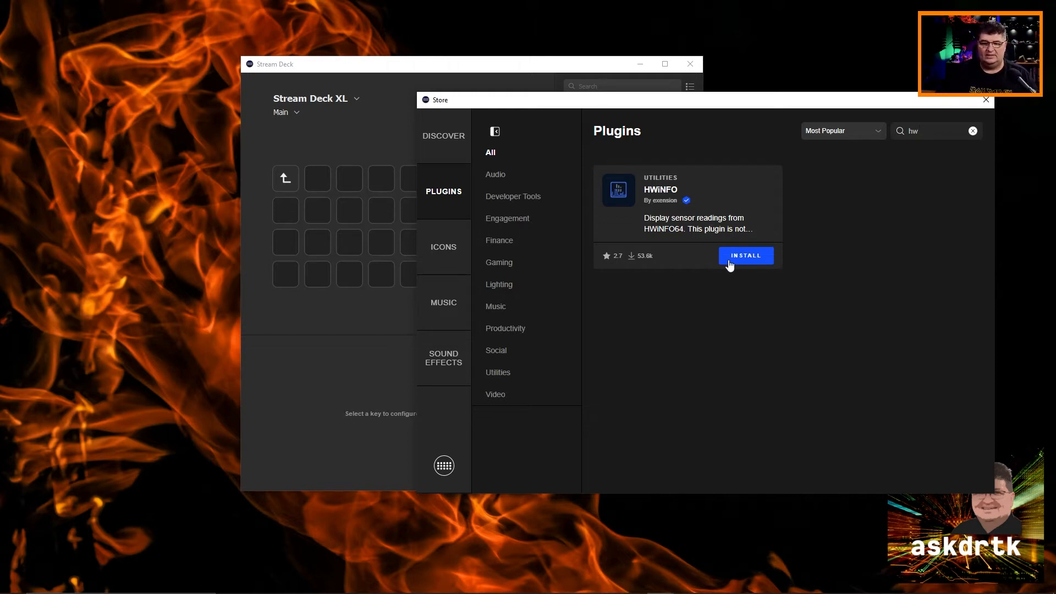
{"action": "left_click", "coordinate": [745, 256]}
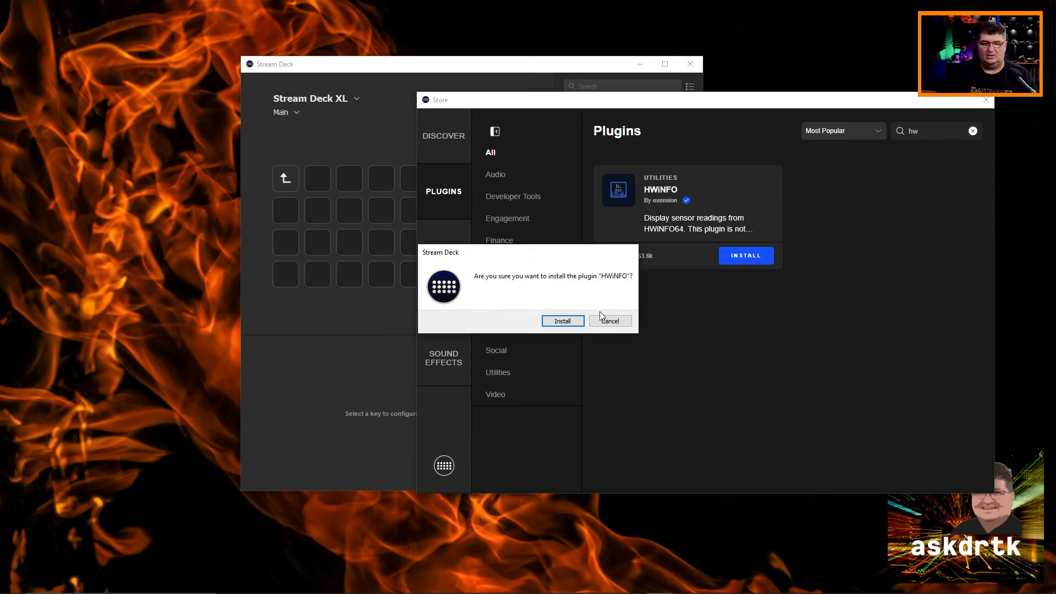
{"action": "left_click", "coordinate": [561, 321]}
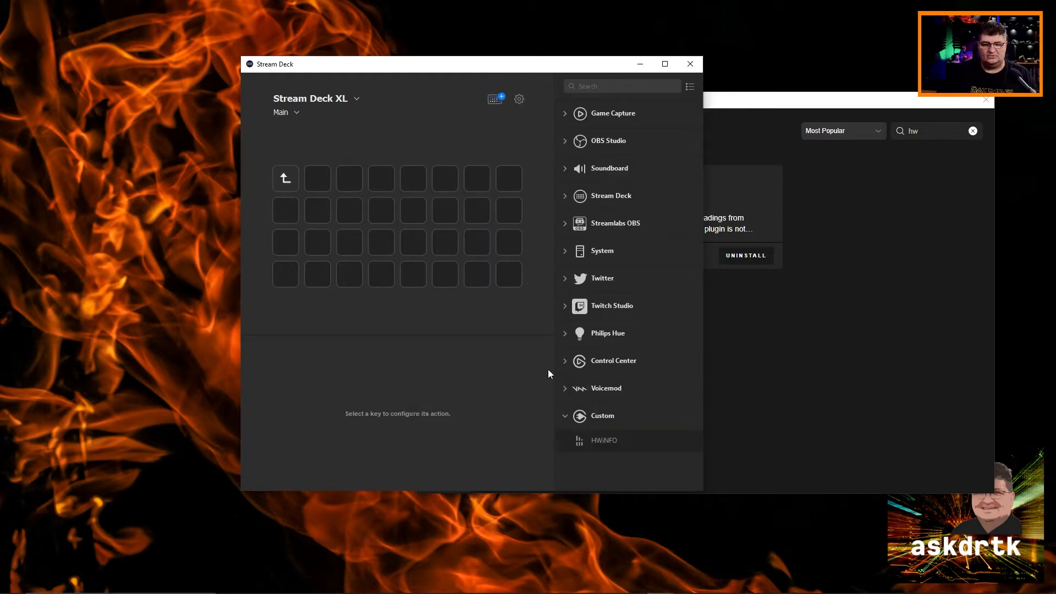
{"action": "mouse_move", "coordinate": [605, 449]}
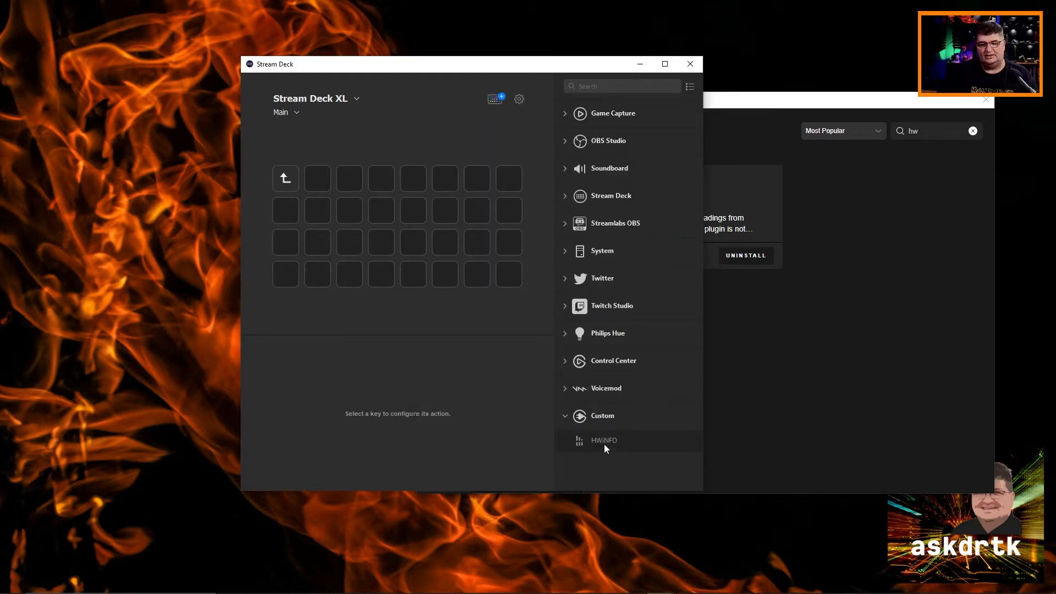
{"action": "mouse_move", "coordinate": [608, 446]}
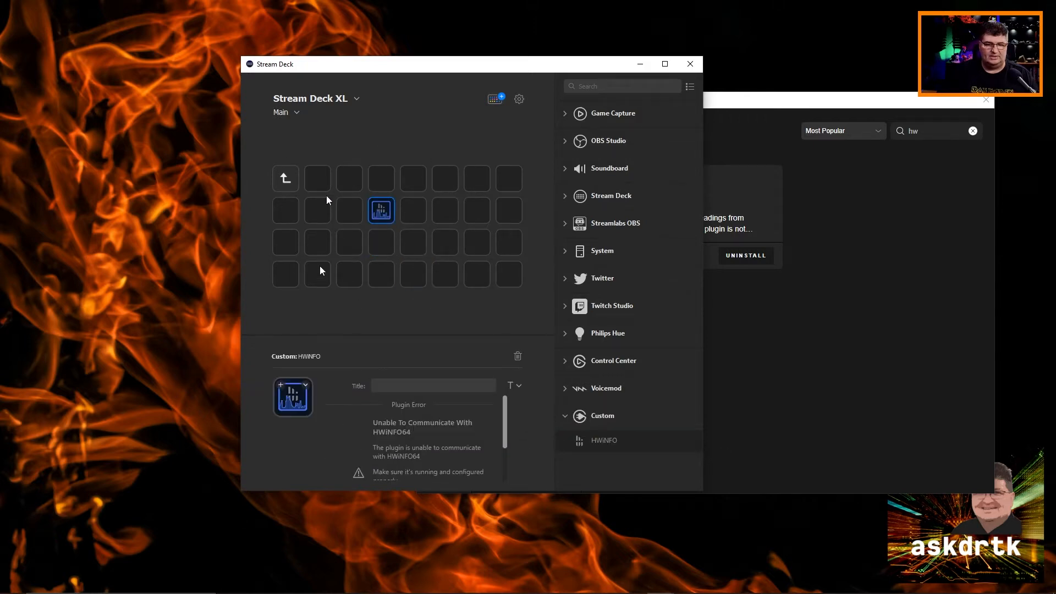
{"action": "mouse_move", "coordinate": [437, 215]}
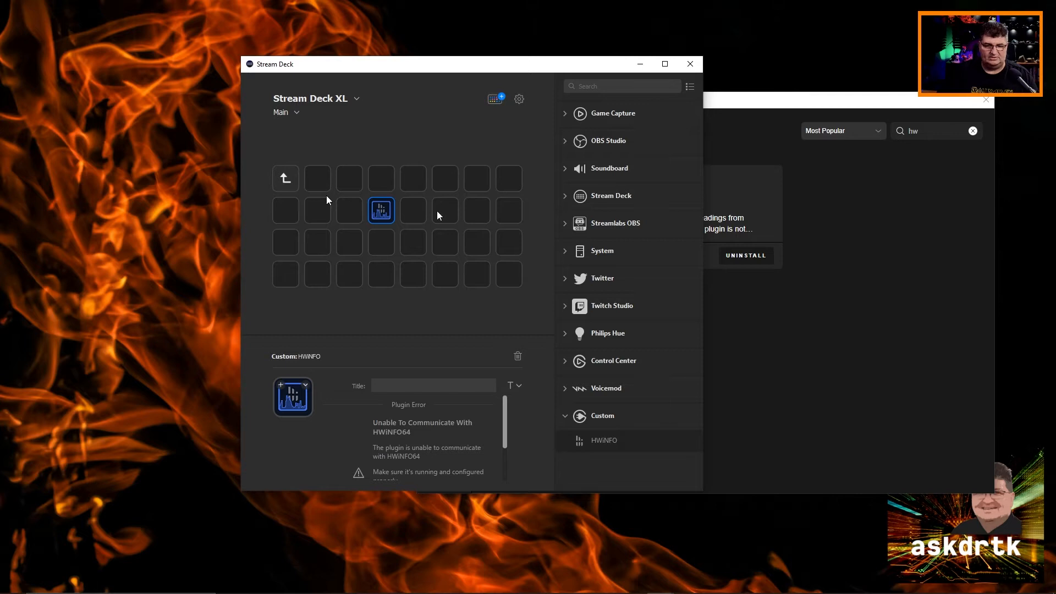
{"action": "mouse_move", "coordinate": [412, 277]}
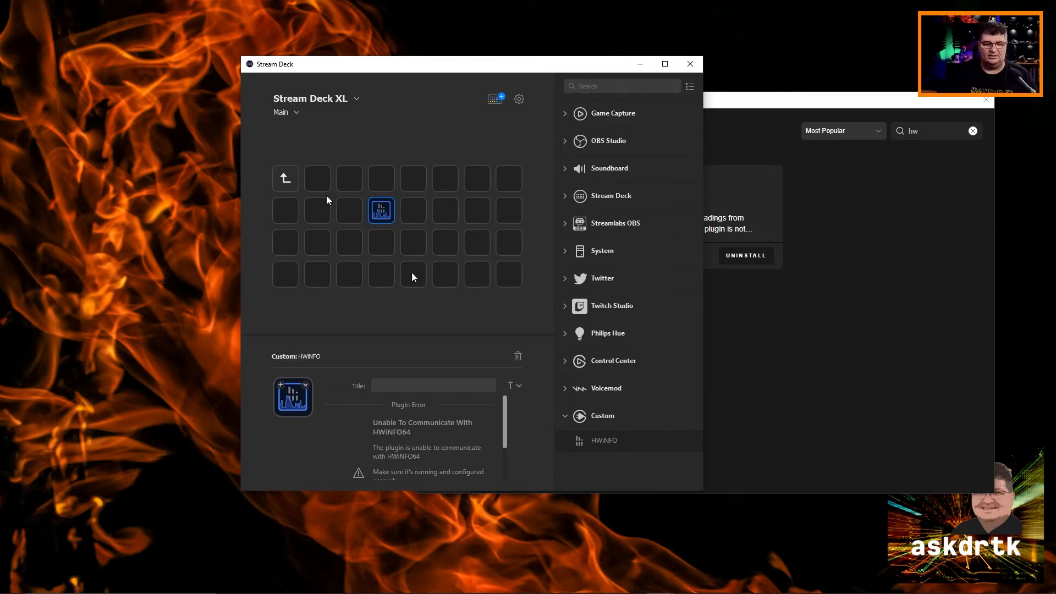
{"action": "mouse_move", "coordinate": [420, 422]}
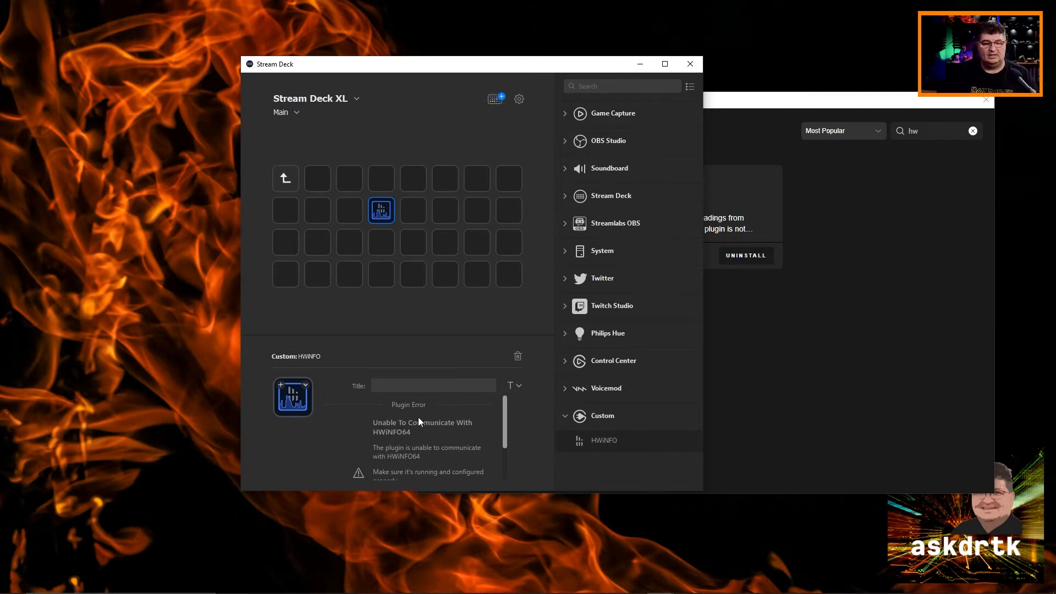
{"action": "mouse_move", "coordinate": [433, 440]}
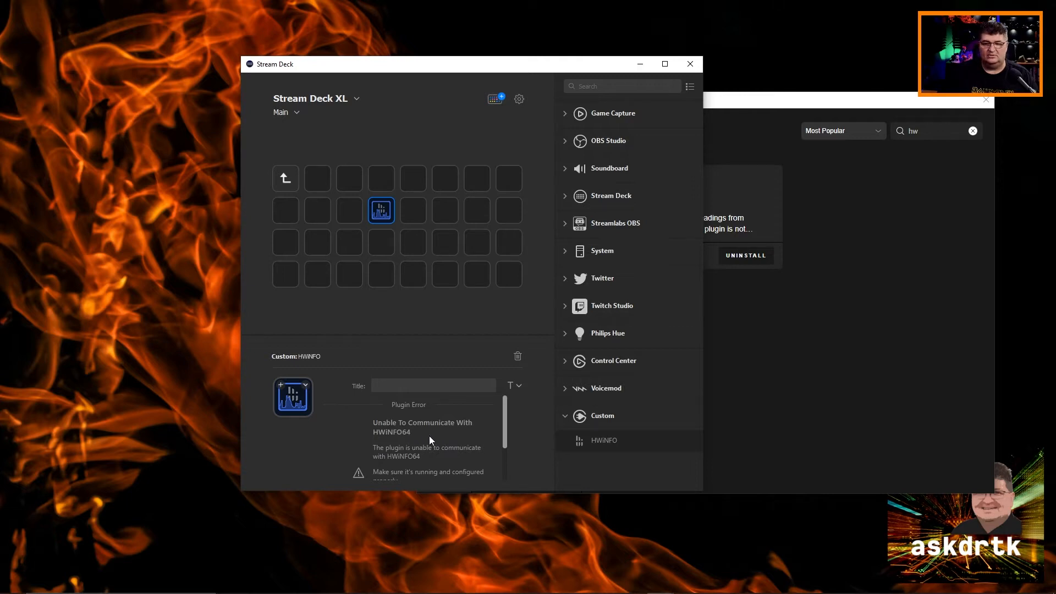
{"action": "mouse_move", "coordinate": [532, 348]}
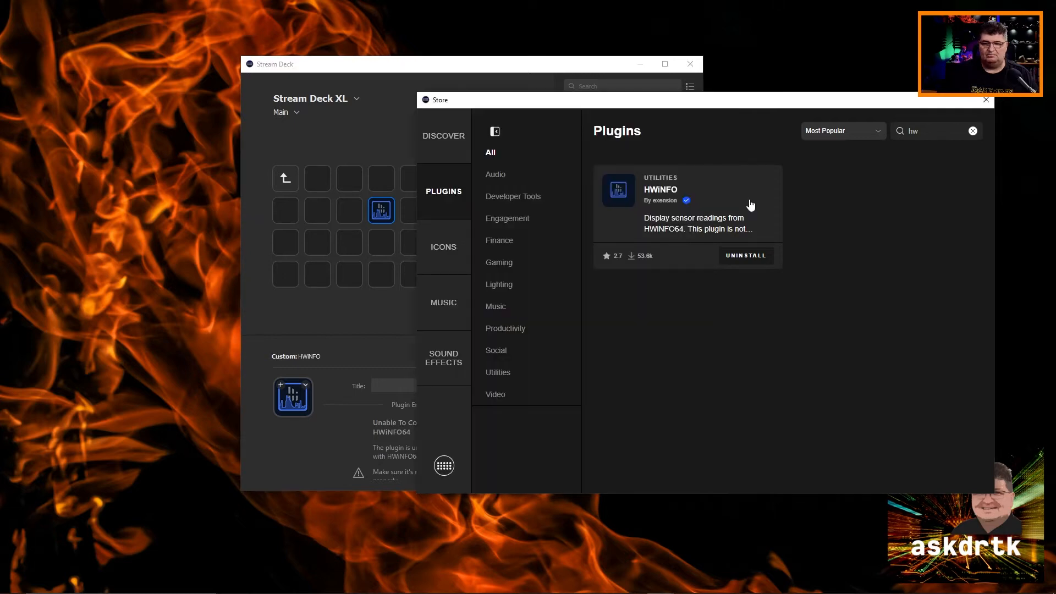
- Open the HWiNFO plugin's details page in the Store
{"action": "left_click", "coordinate": [687, 202]}
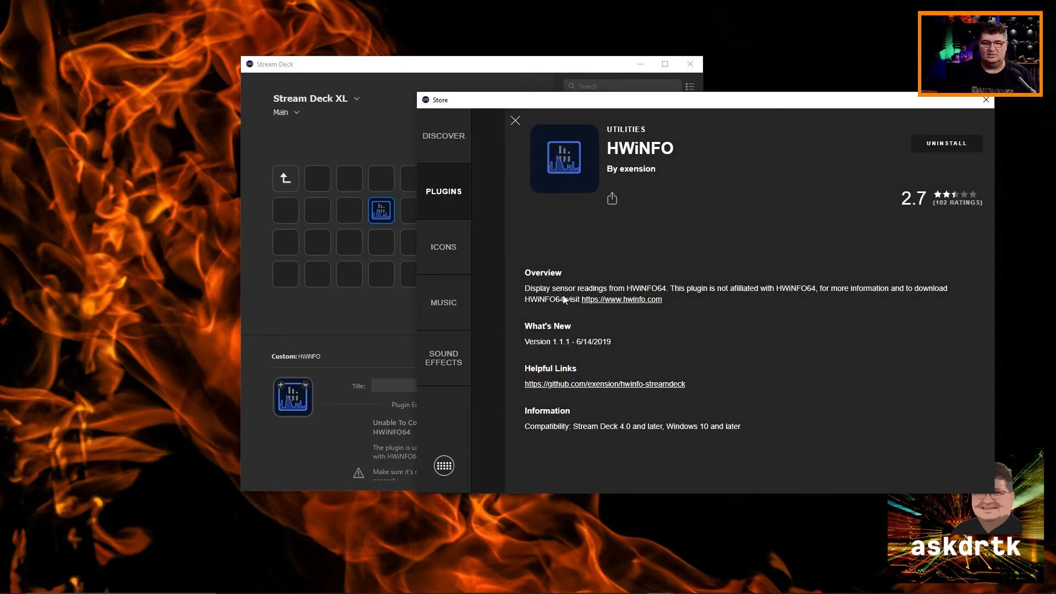
{"action": "mouse_move", "coordinate": [632, 311]}
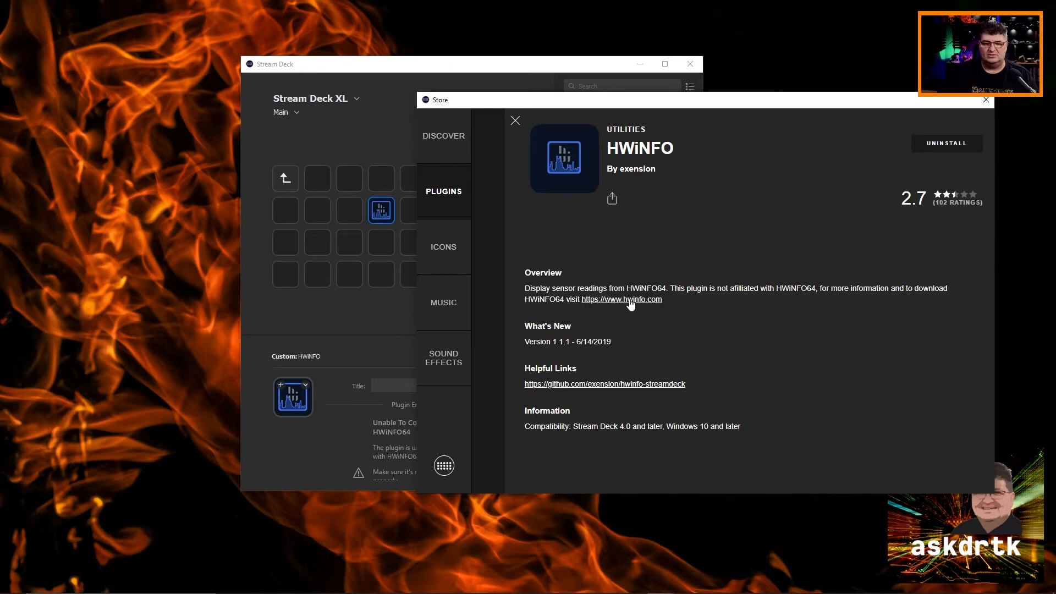
- Open hwinfo.com from the plugin page and go to its Free Download options
{"action": "left_click", "coordinate": [620, 299]}
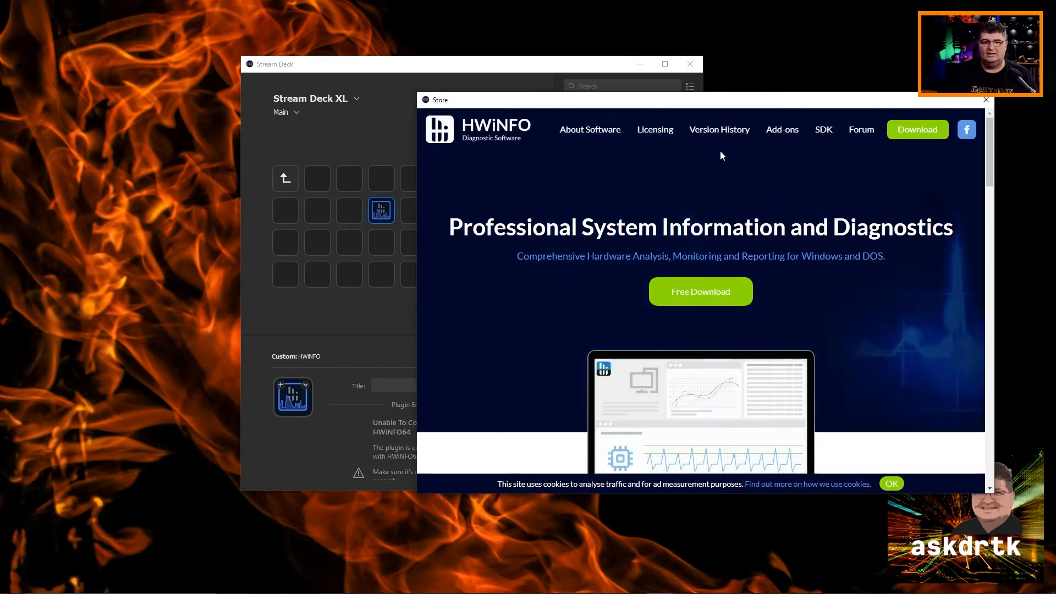
{"action": "mouse_move", "coordinate": [750, 103]}
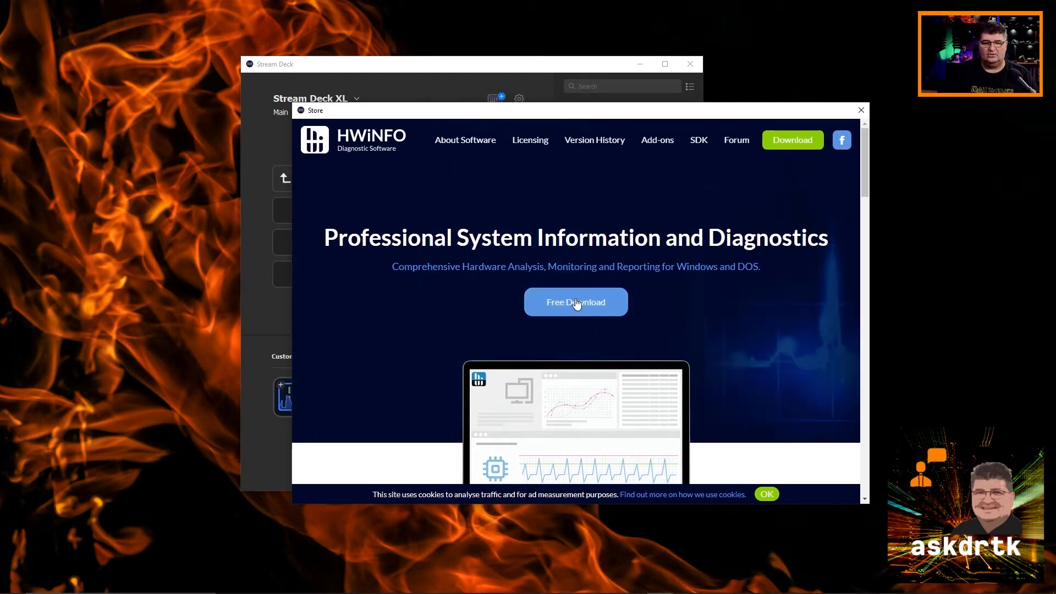
{"action": "left_click", "coordinate": [576, 302]}
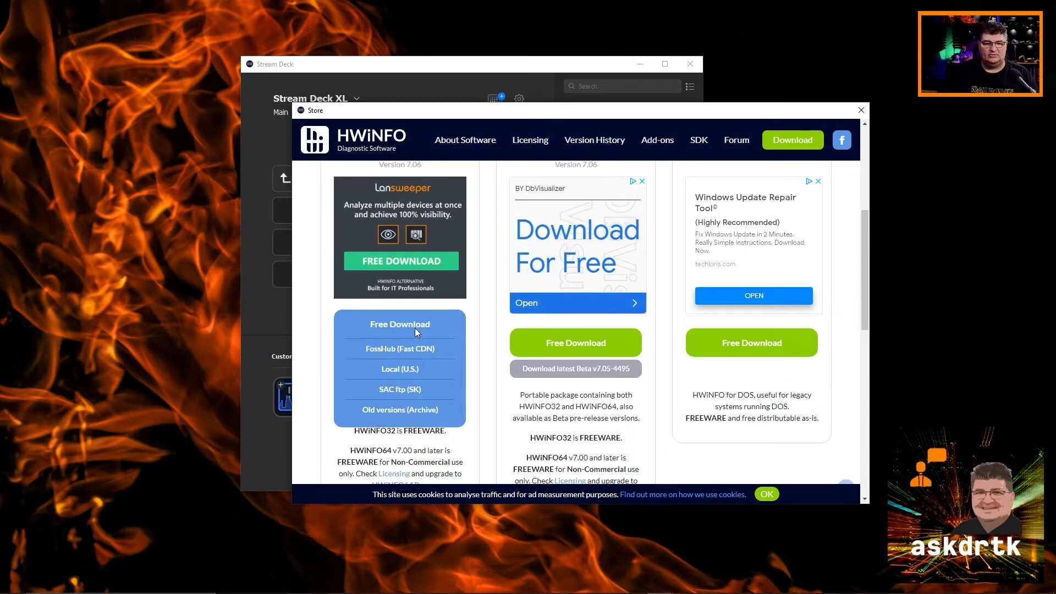
{"action": "mouse_move", "coordinate": [399, 389]}
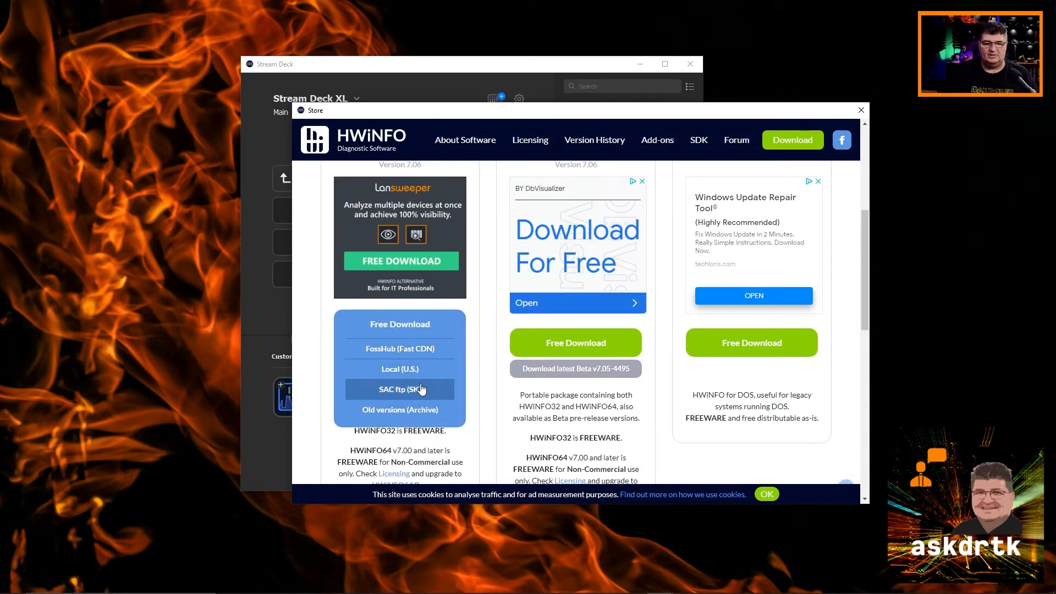
{"action": "mouse_move", "coordinate": [417, 355]}
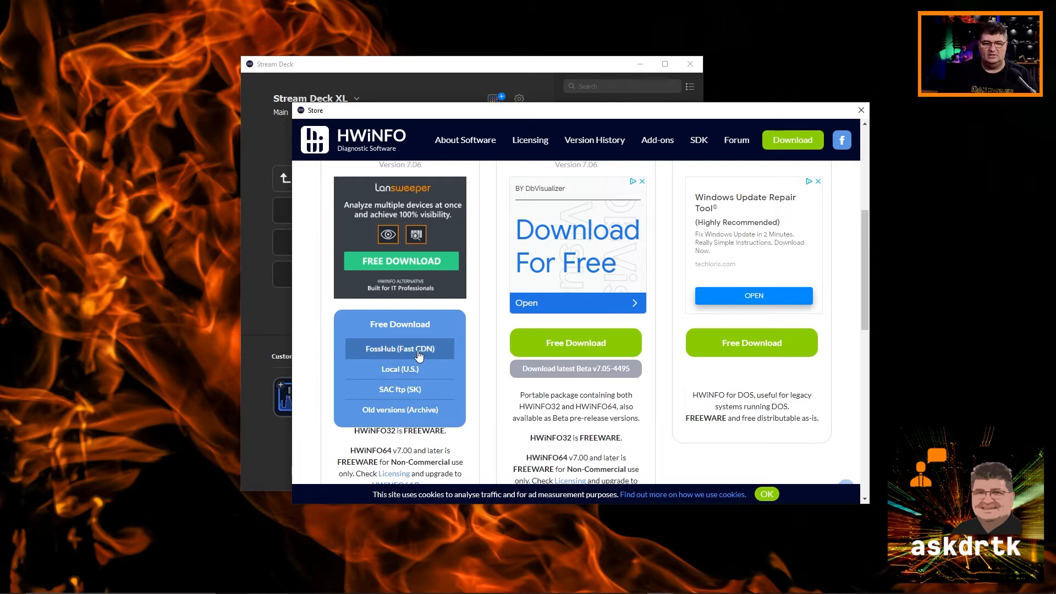
{"action": "mouse_move", "coordinate": [399, 369]}
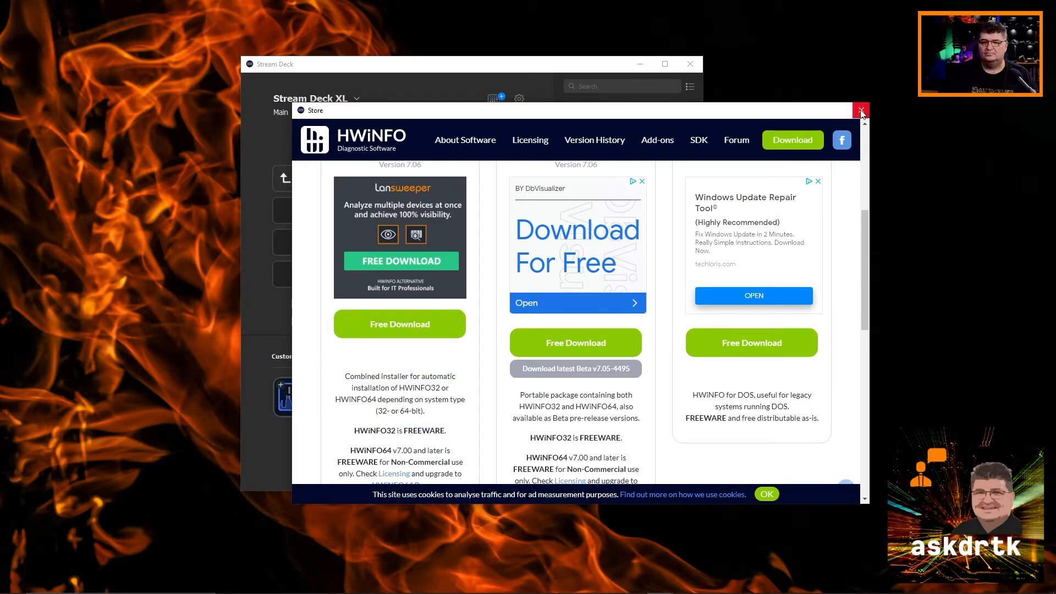
- Run the HWiNFO64 7.04 installer with default folders, accepting the existing program folder
{"action": "left_click", "coordinate": [861, 110]}
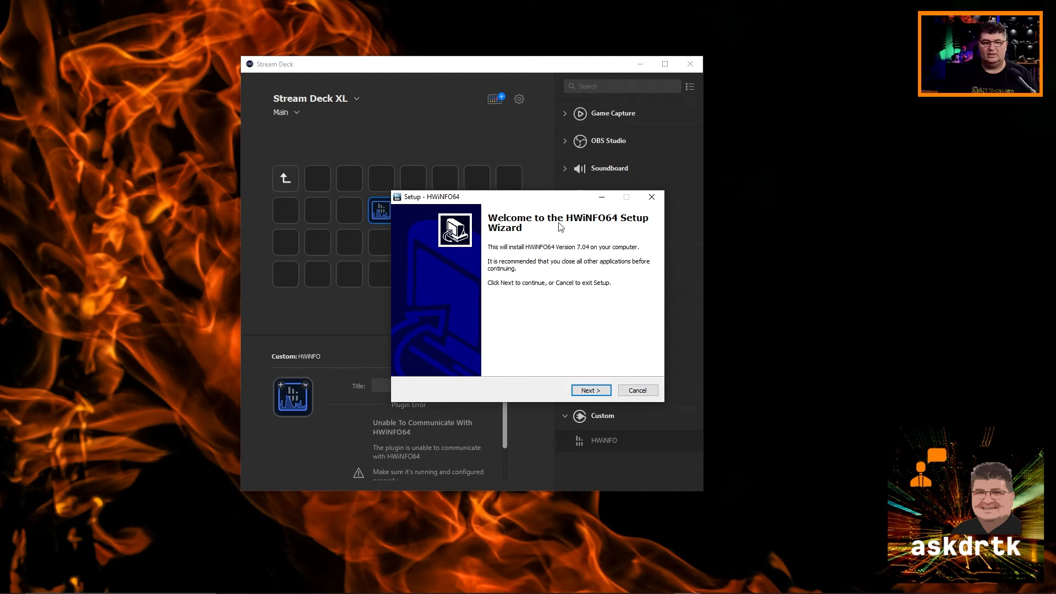
{"action": "left_click", "coordinate": [589, 390]}
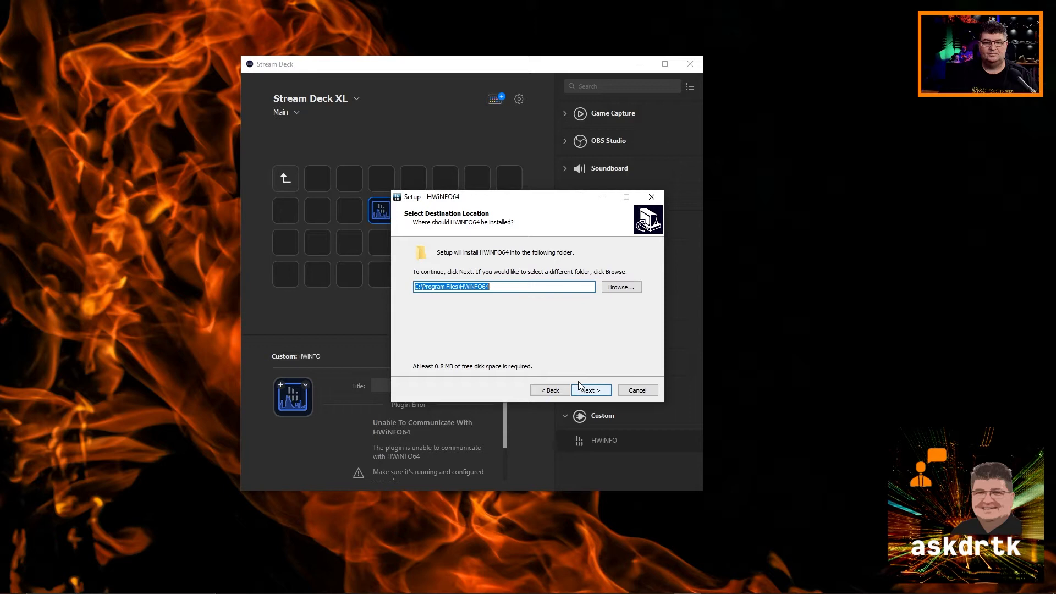
{"action": "left_click", "coordinate": [589, 390]}
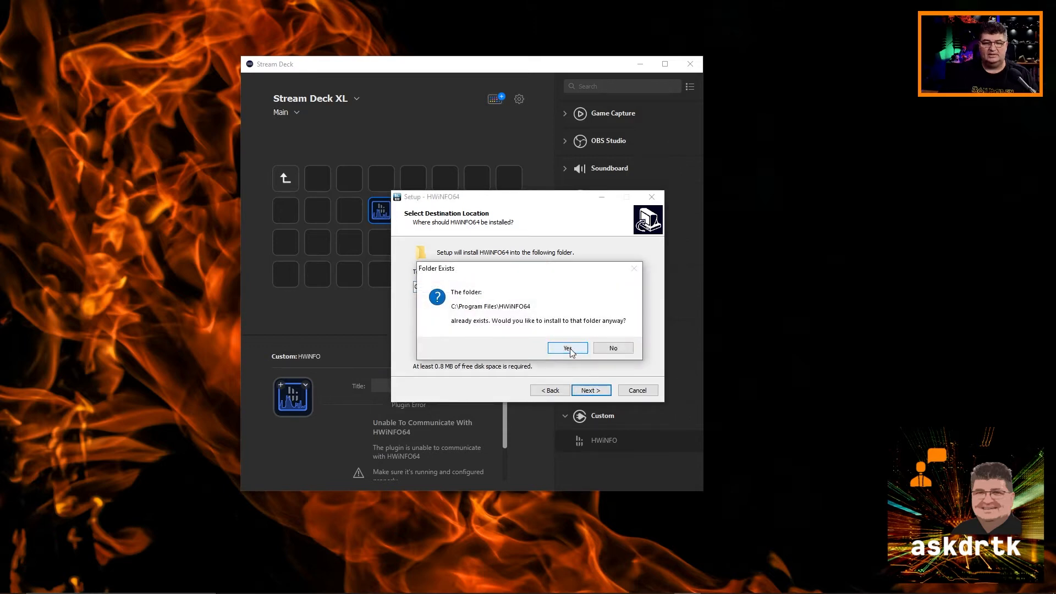
{"action": "left_click", "coordinate": [566, 347]}
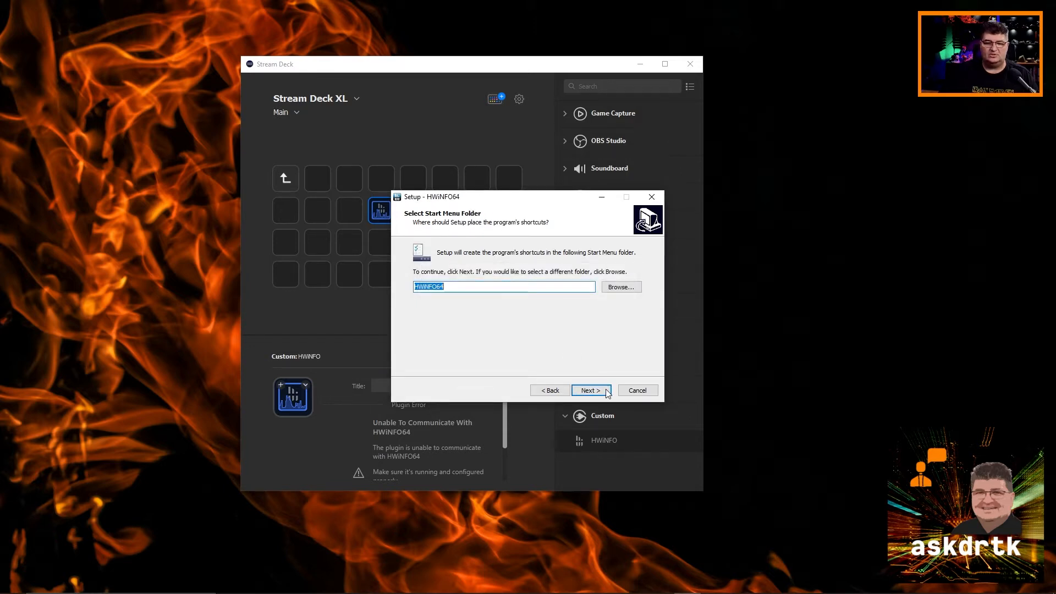
{"action": "left_click", "coordinate": [588, 390]}
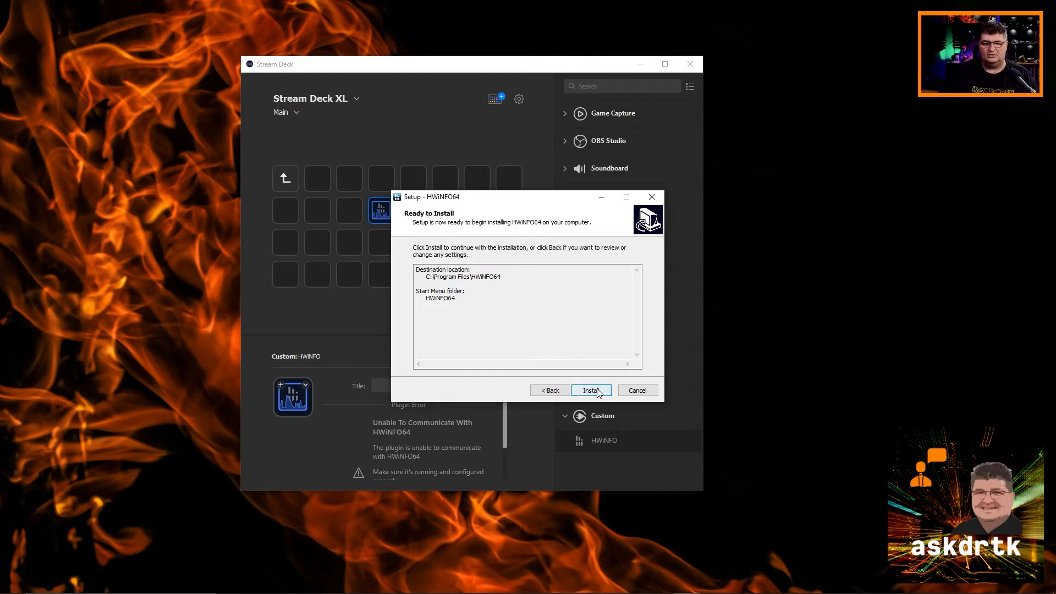
{"action": "left_click", "coordinate": [590, 390]}
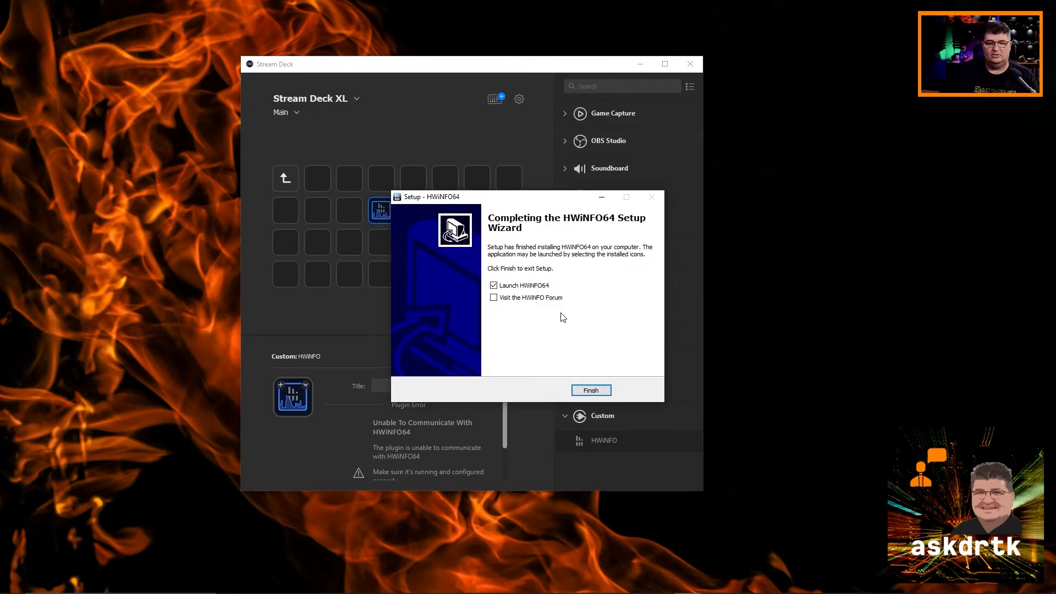
{"action": "mouse_move", "coordinate": [600, 326]}
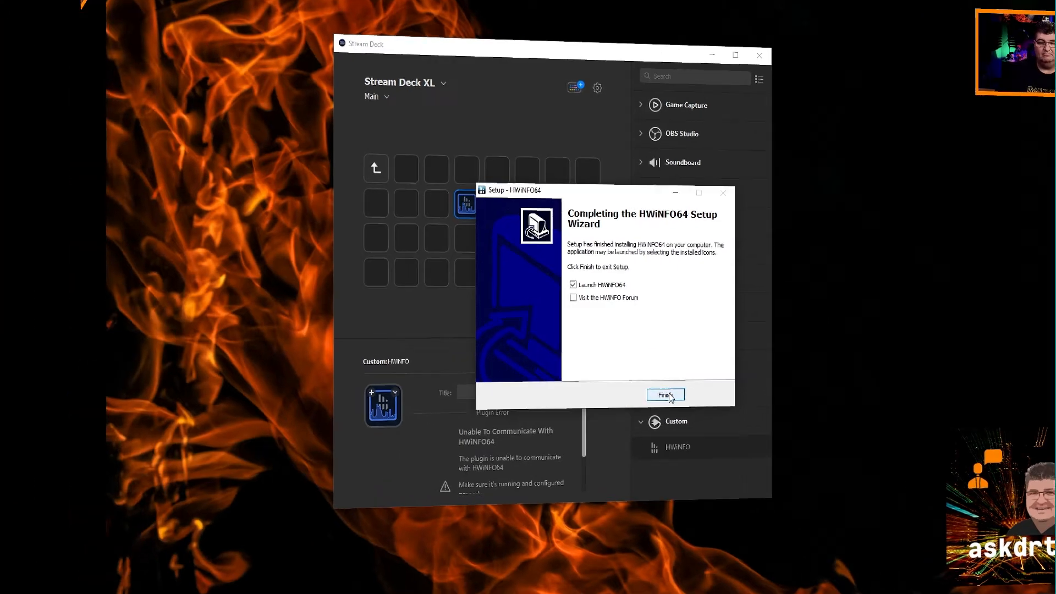
- Finish setup to launch HWiNFO64 and scroll the Stream Deck plugin error panel
{"action": "left_click", "coordinate": [663, 395]}
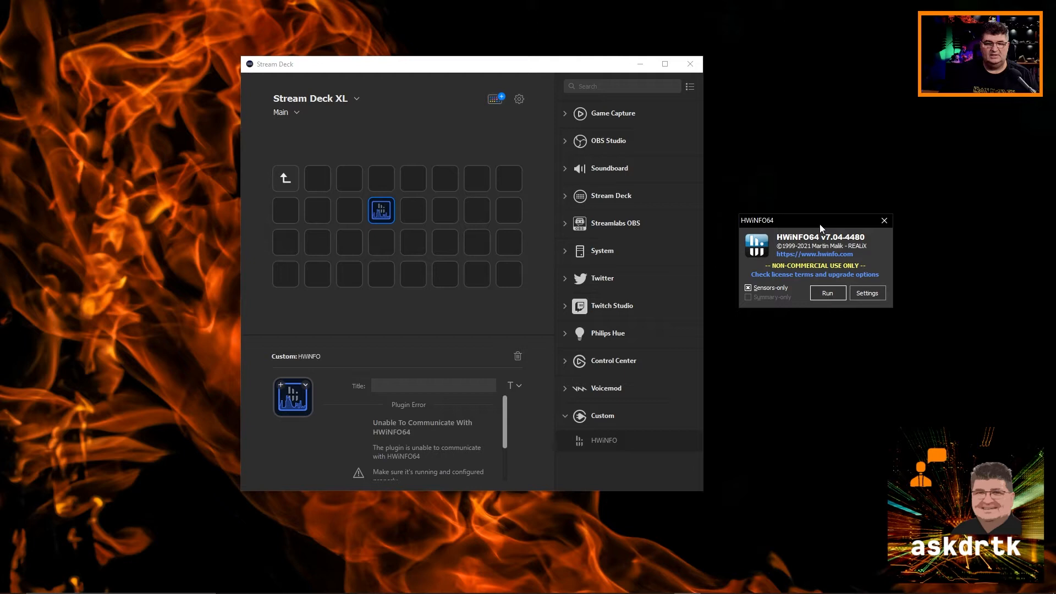
{"action": "mouse_move", "coordinate": [406, 431]}
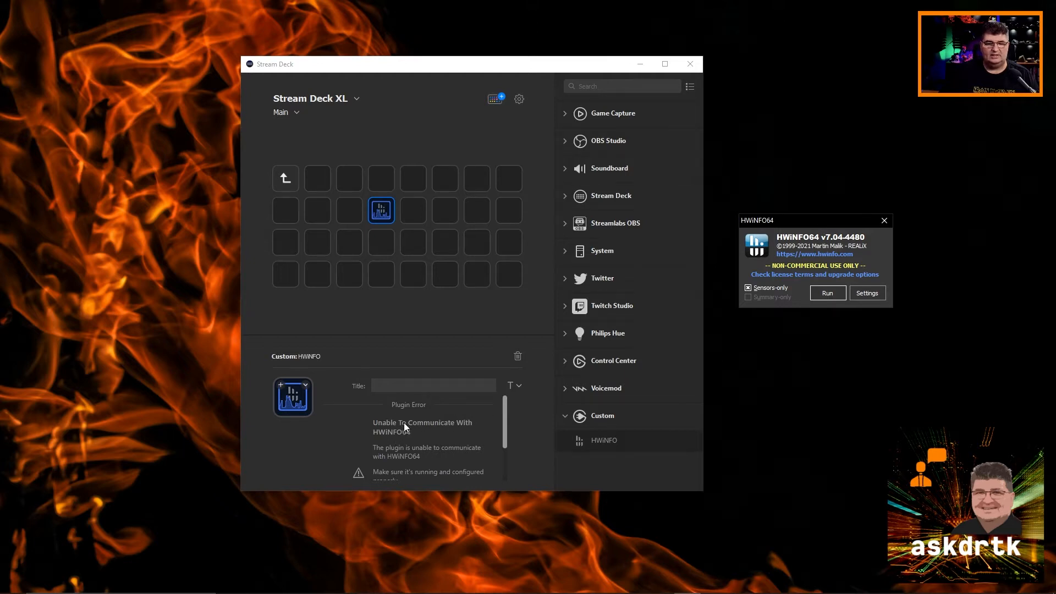
{"action": "scroll", "scroll_direction": "down", "scroll_amount": 3}
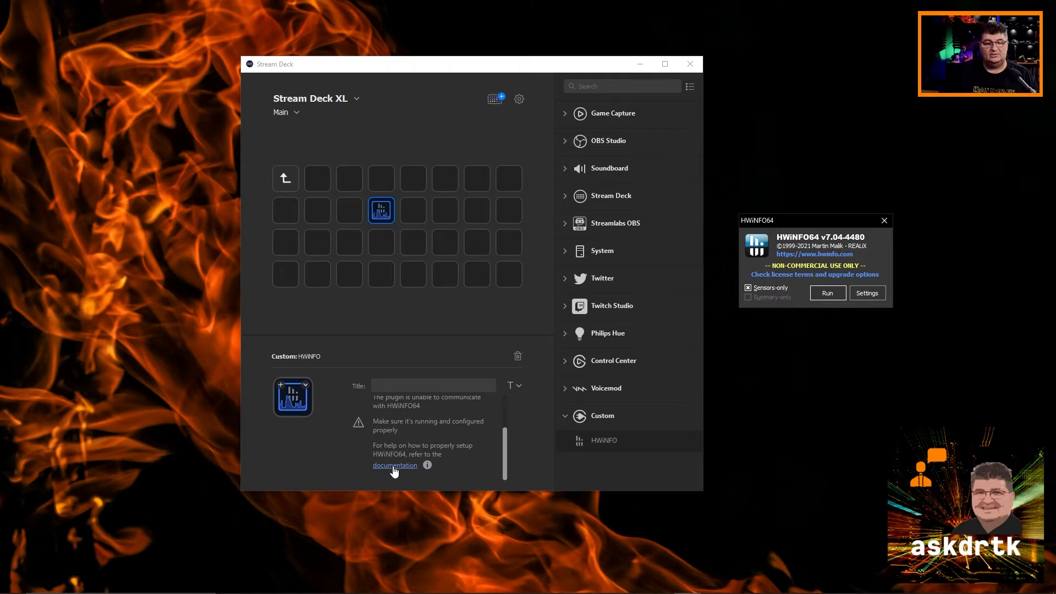
- Open the plugin documentation and scroll to the Enabling Support section
{"action": "left_click", "coordinate": [395, 465]}
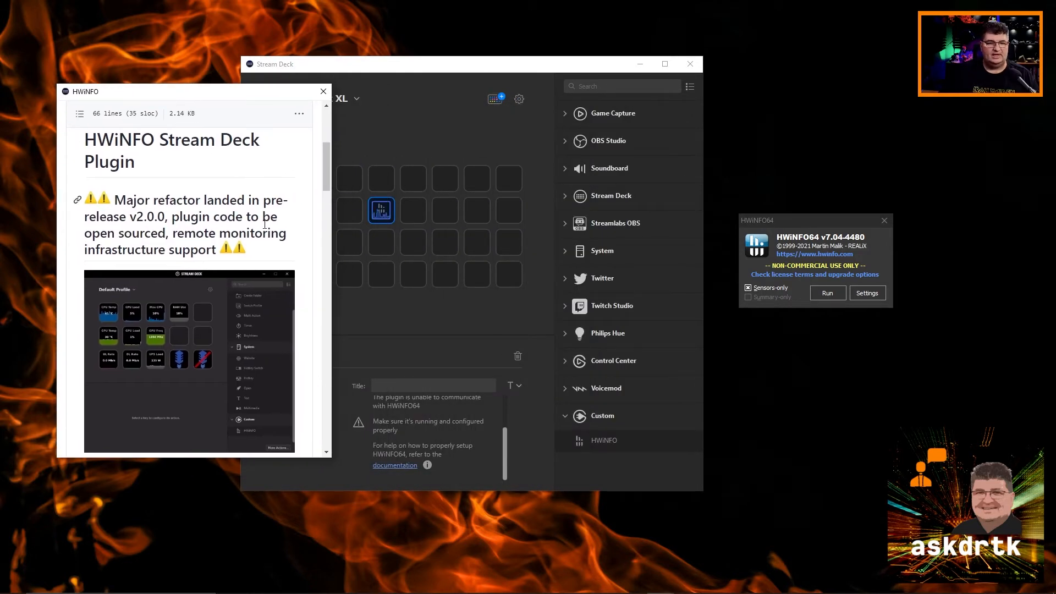
{"action": "scroll", "scroll_direction": "down", "scroll_amount": 3}
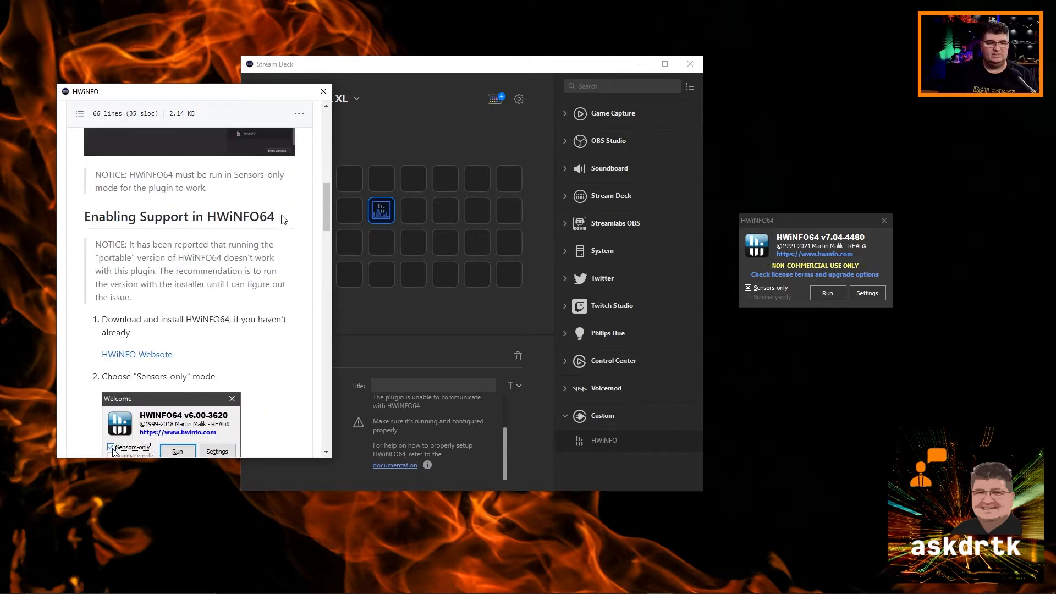
{"action": "scroll", "scroll_direction": "down", "scroll_amount": 3}
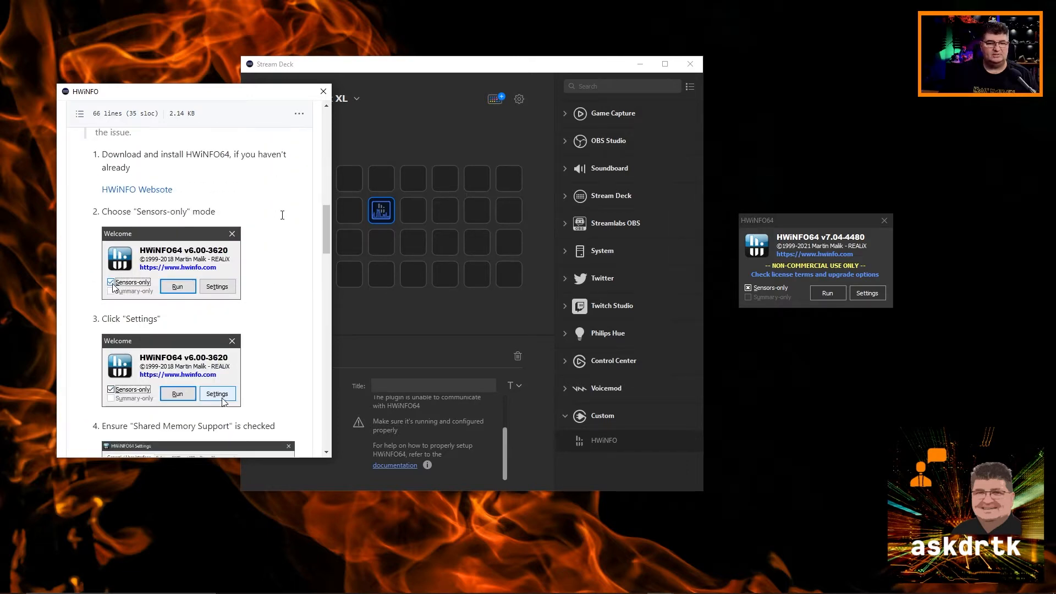
{"action": "mouse_move", "coordinate": [278, 240]}
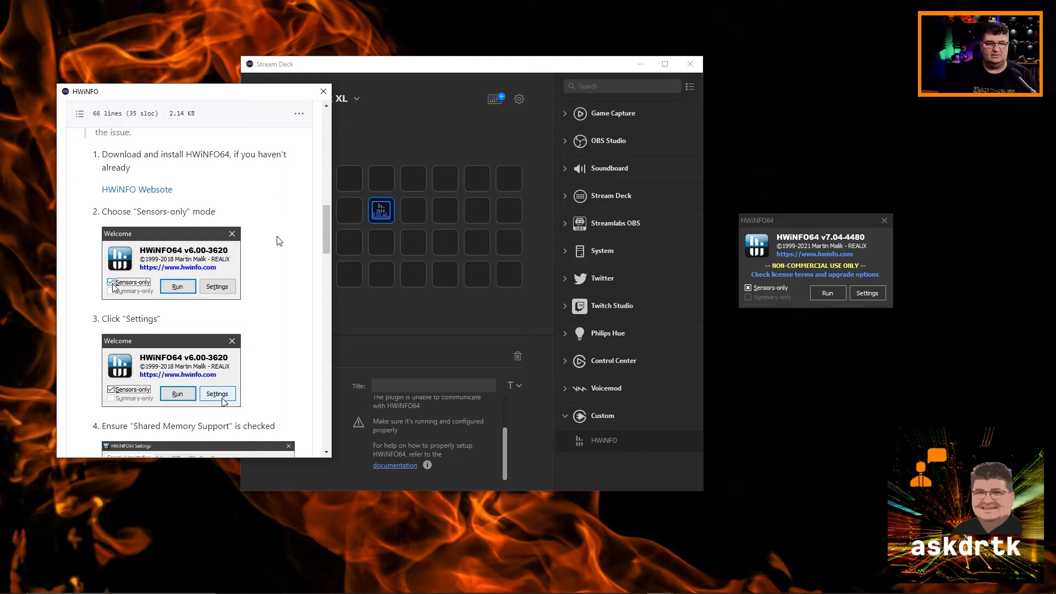
{"action": "mouse_move", "coordinate": [571, 372]}
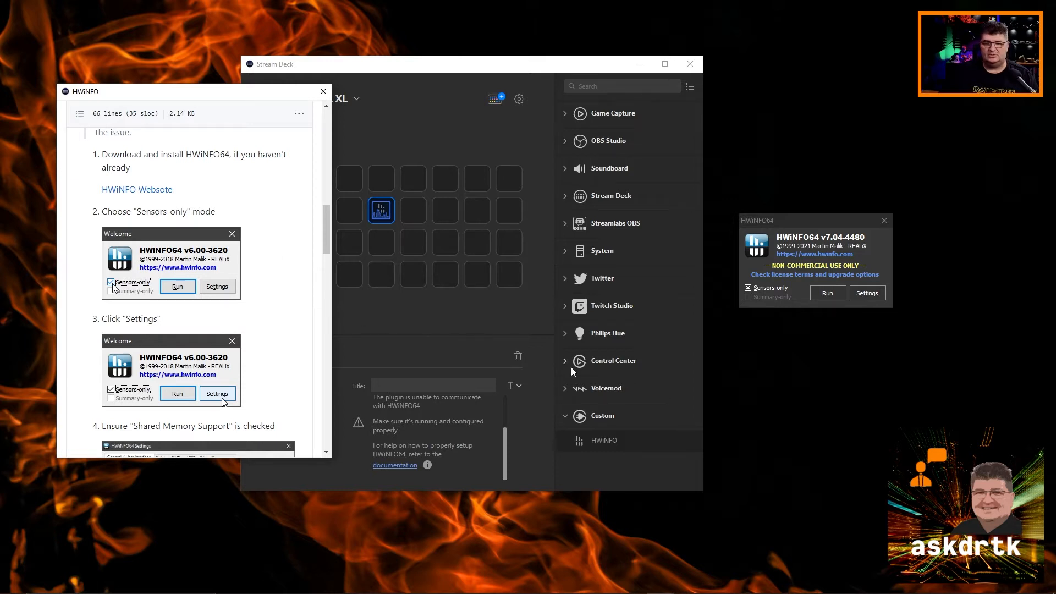
- Toggle HWiNFO64's Sensors-only checkbox, leaving it checked, and scroll the guide
{"action": "left_click", "coordinate": [747, 287]}
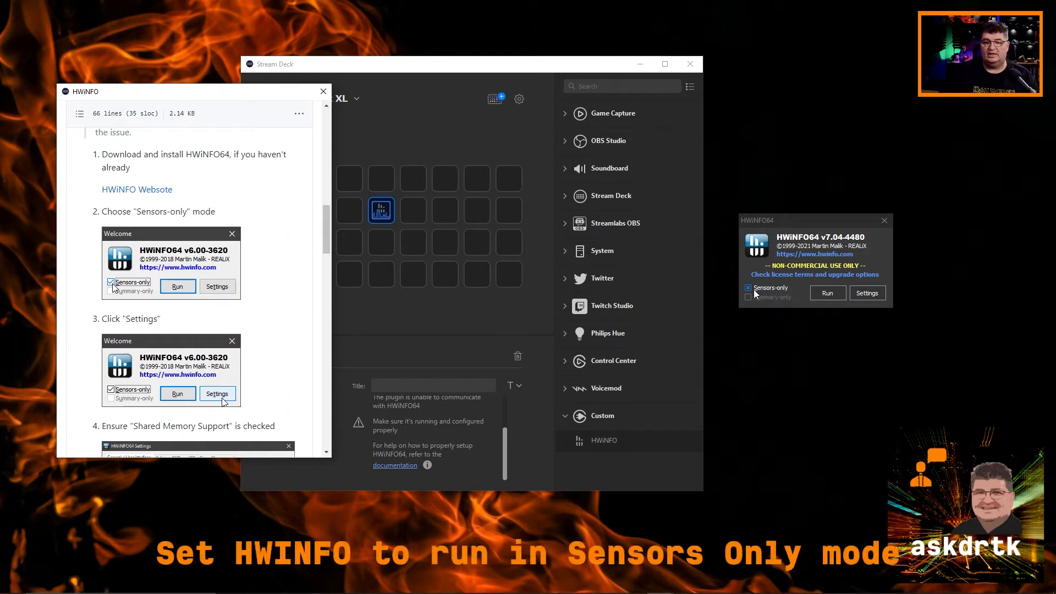
{"action": "left_click", "coordinate": [747, 287]}
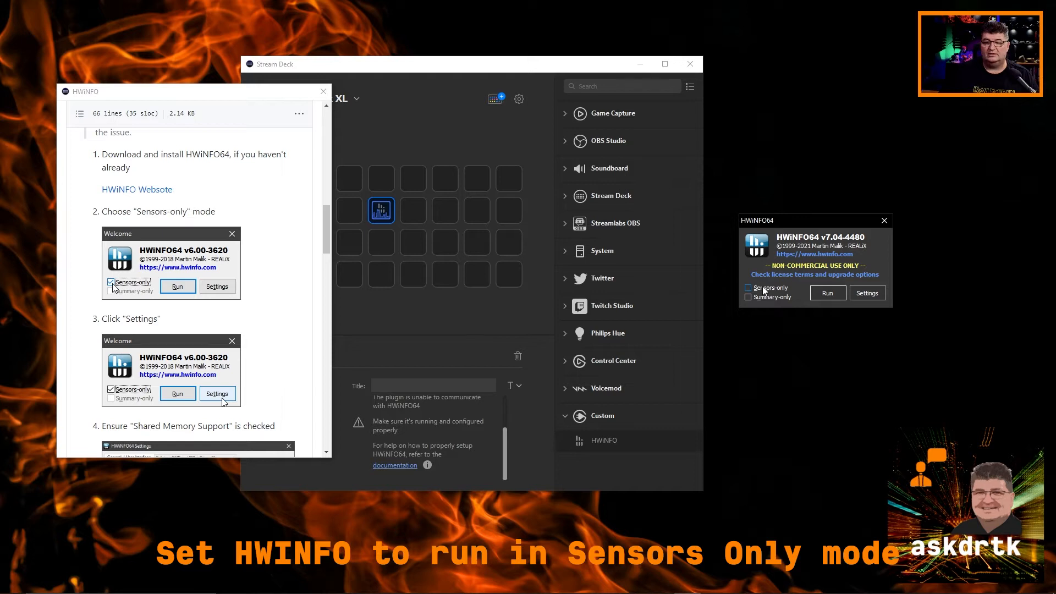
{"action": "left_click", "coordinate": [747, 287]}
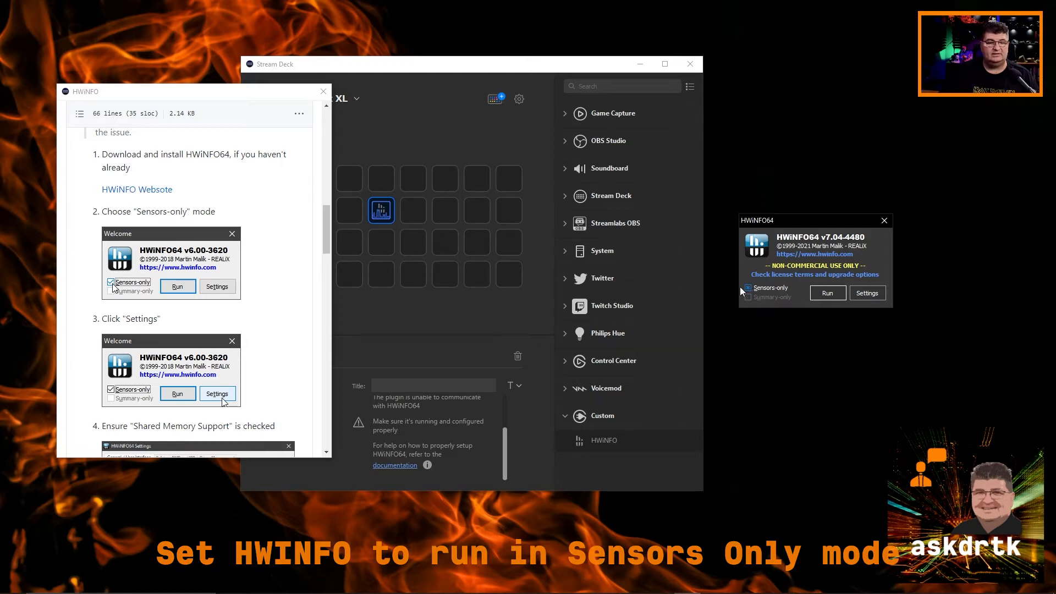
{"action": "scroll", "scroll_direction": "down", "scroll_amount": 3}
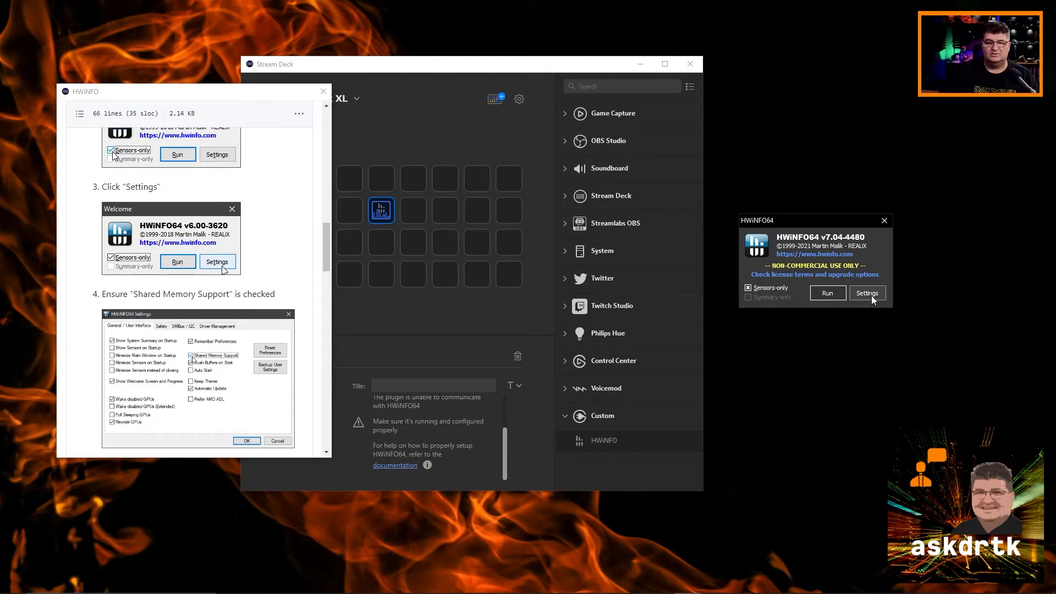
- Enable Shared Memory Support in HWiNFO64 Settings and save with OK
{"action": "left_click", "coordinate": [866, 293]}
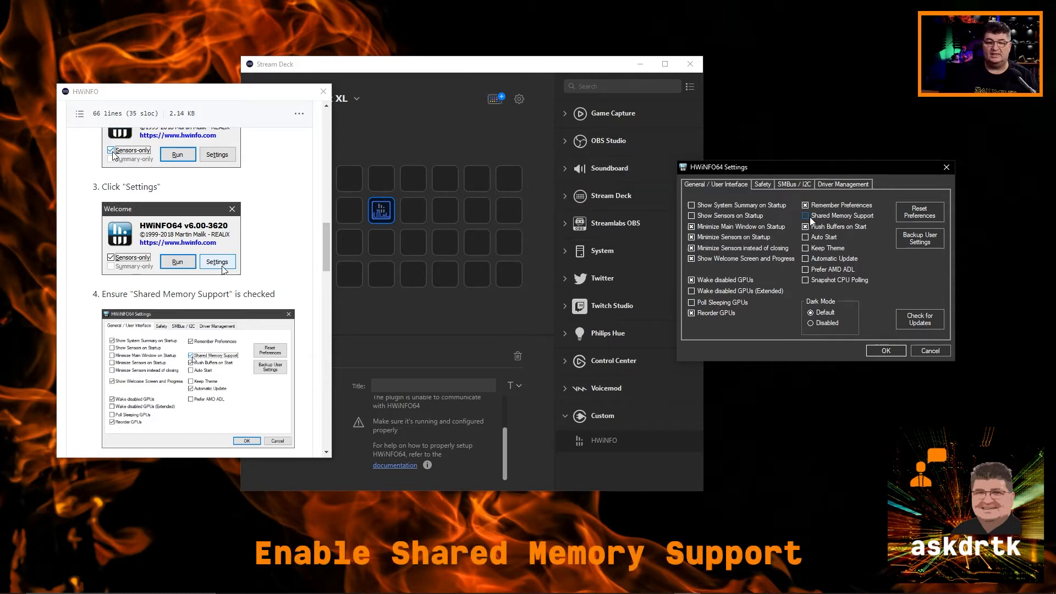
{"action": "left_click", "coordinate": [807, 215]}
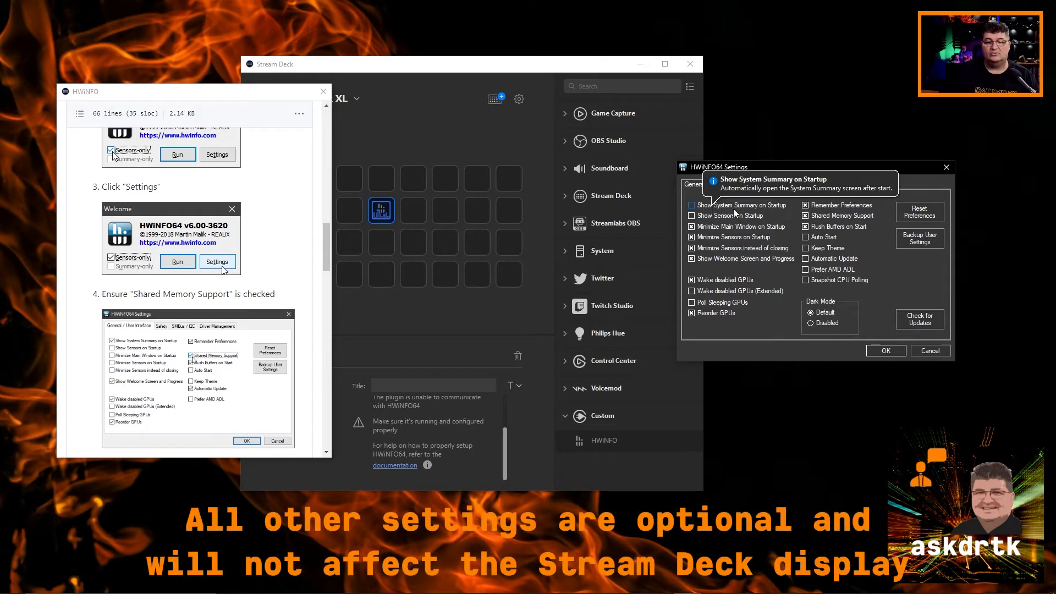
{"action": "mouse_move", "coordinate": [728, 216]}
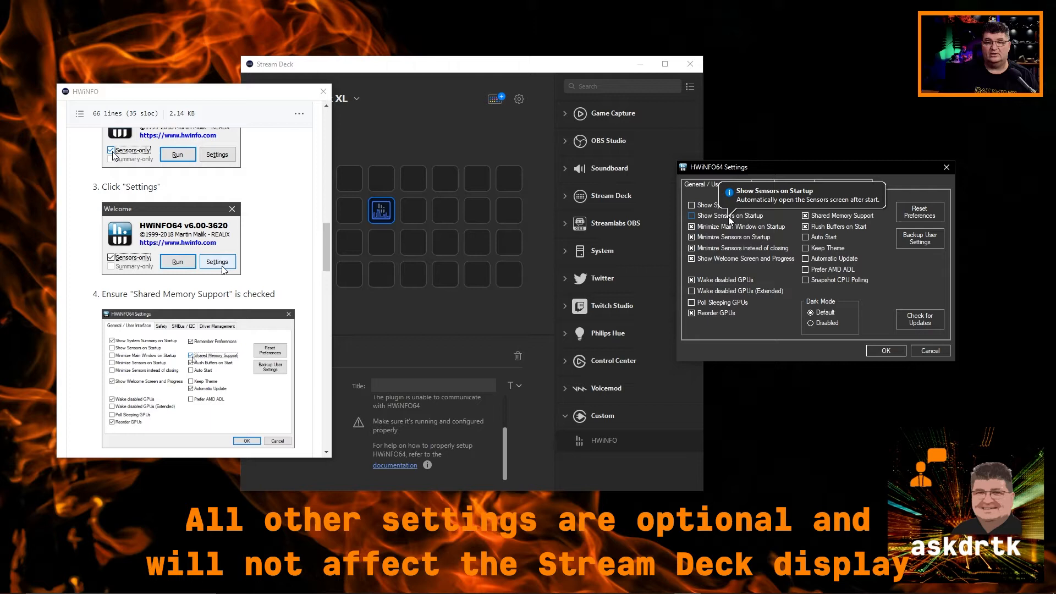
{"action": "mouse_move", "coordinate": [730, 226]}
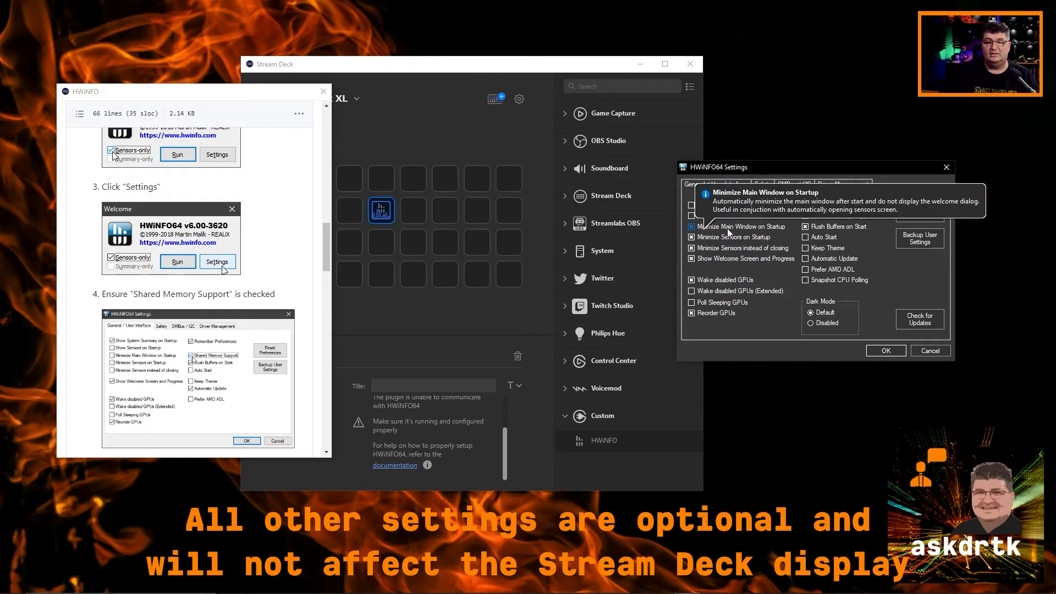
{"action": "mouse_move", "coordinate": [720, 237]}
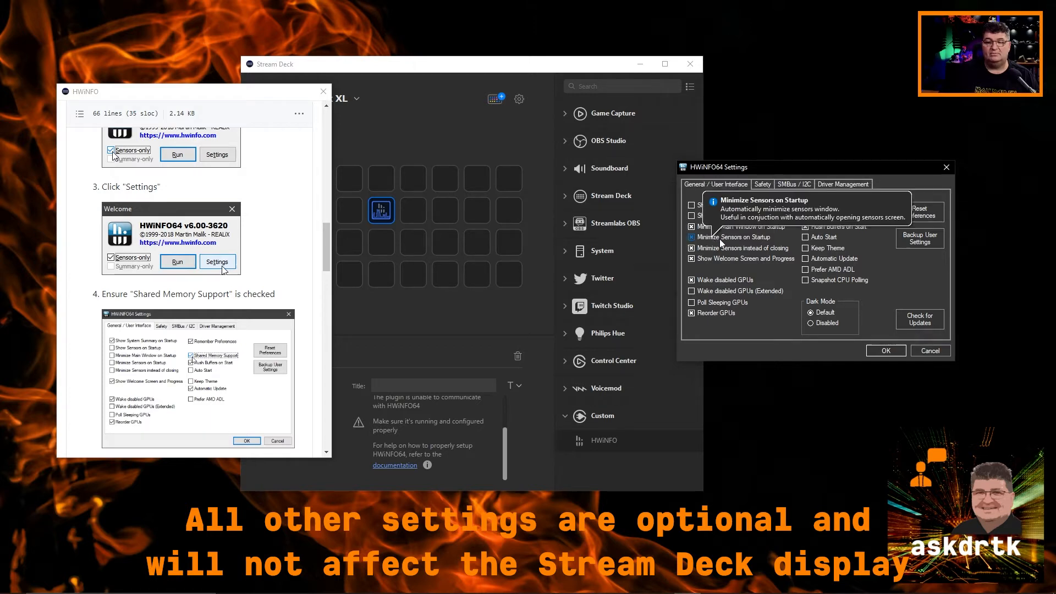
{"action": "mouse_move", "coordinate": [721, 248]}
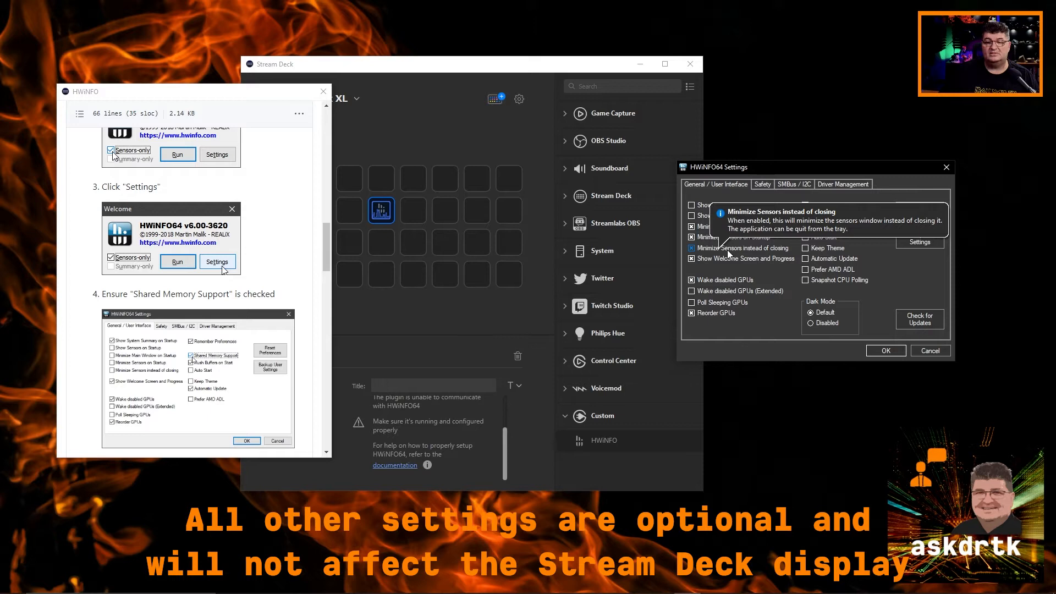
{"action": "mouse_move", "coordinate": [699, 268]}
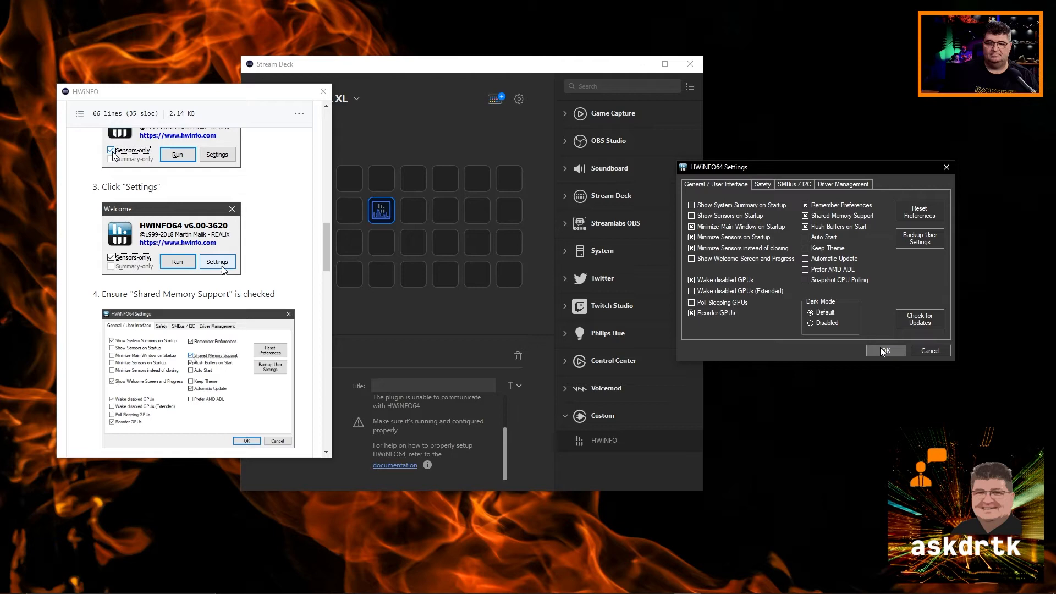
{"action": "left_click", "coordinate": [886, 350]}
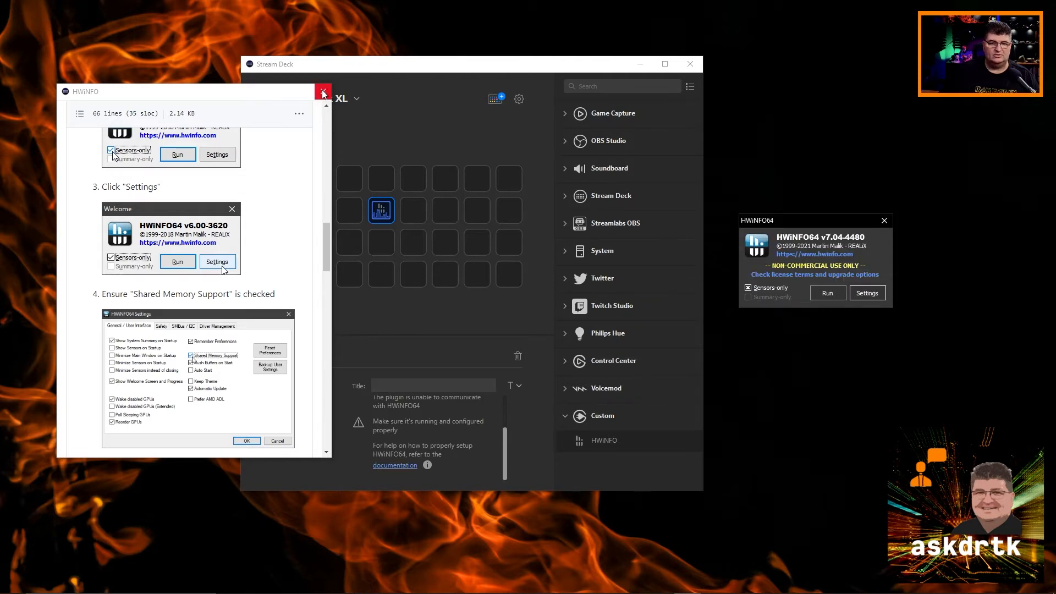
- Close the HWiNFO plugin setup guide window
{"action": "left_click", "coordinate": [321, 91]}
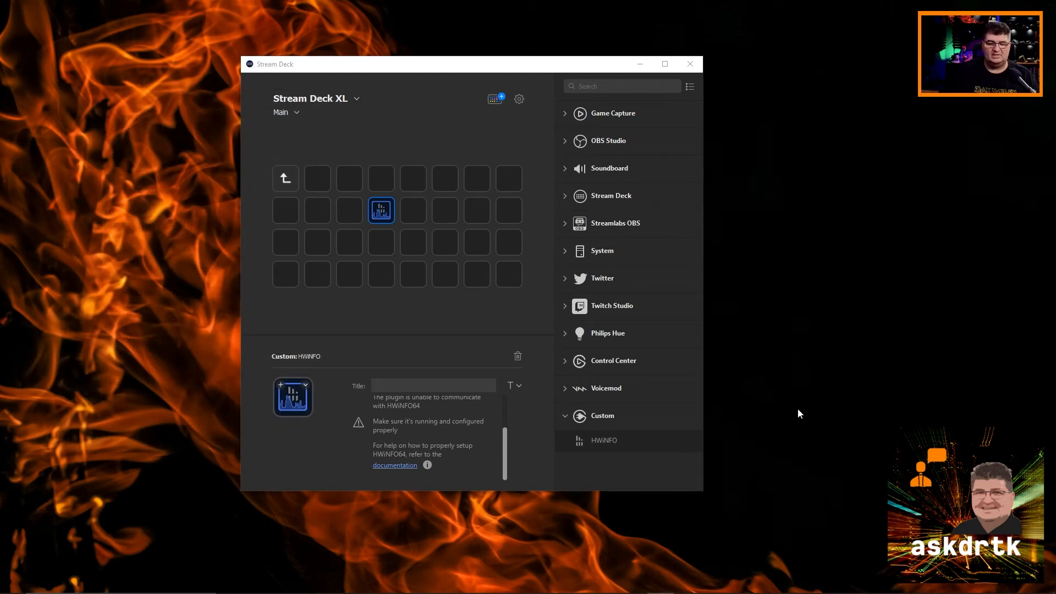
{"action": "mouse_move", "coordinate": [816, 385]}
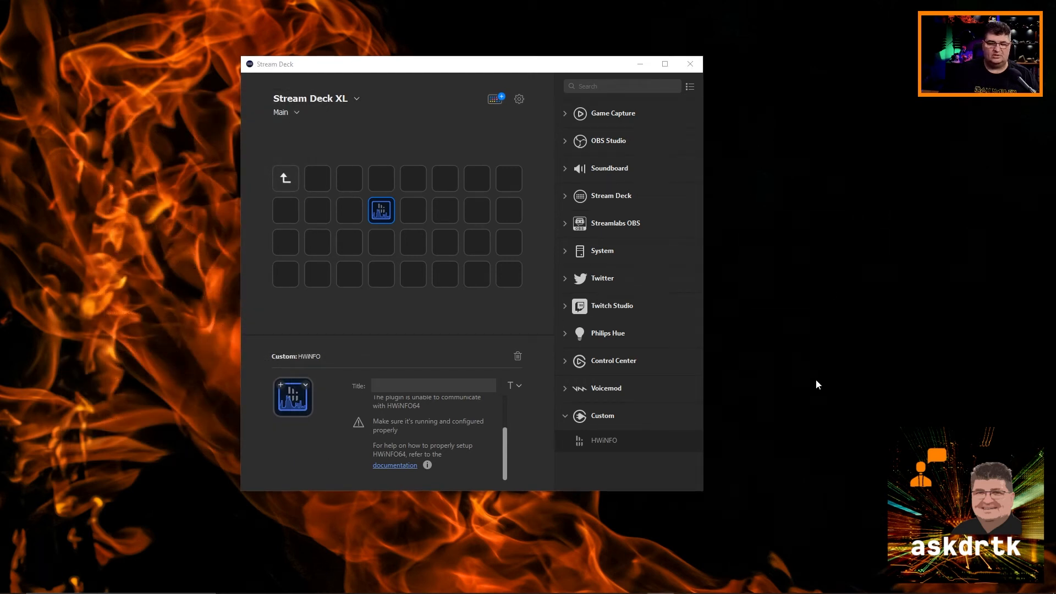
{"action": "mouse_move", "coordinate": [802, 384]}
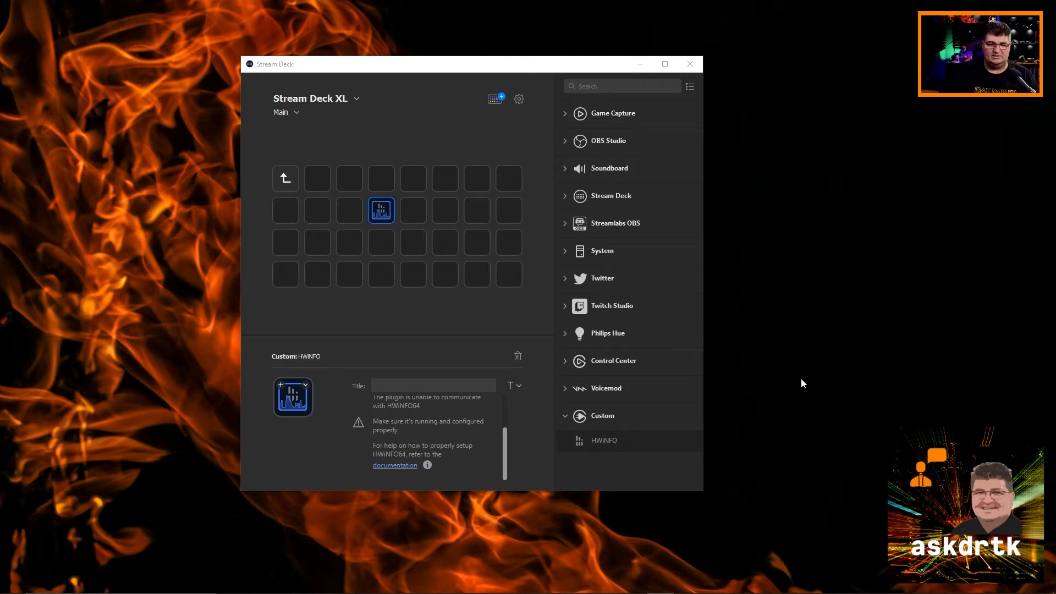
{"action": "mouse_move", "coordinate": [524, 395]}
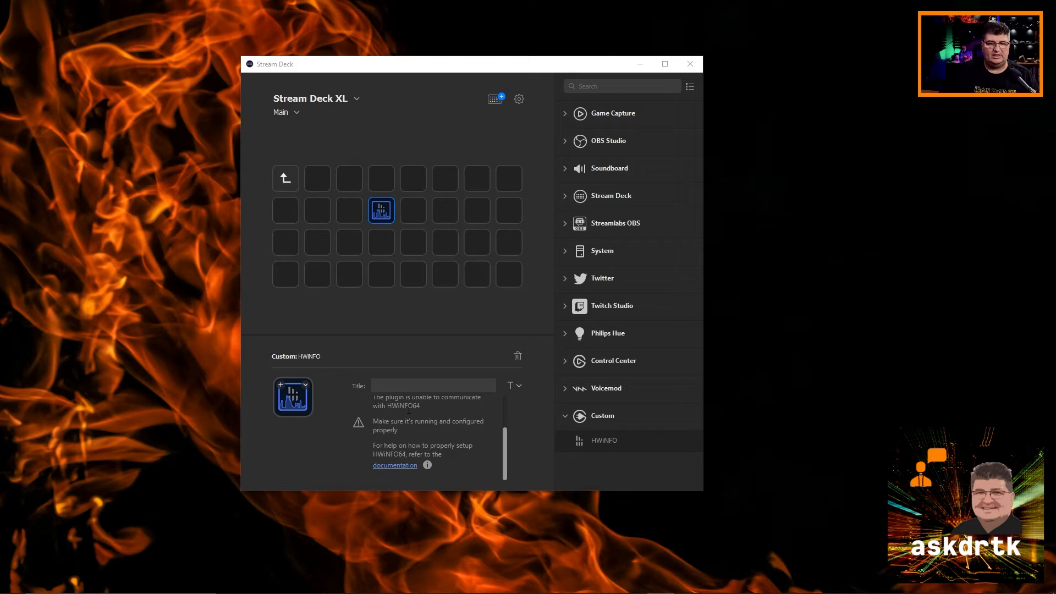
{"action": "mouse_move", "coordinate": [433, 275]}
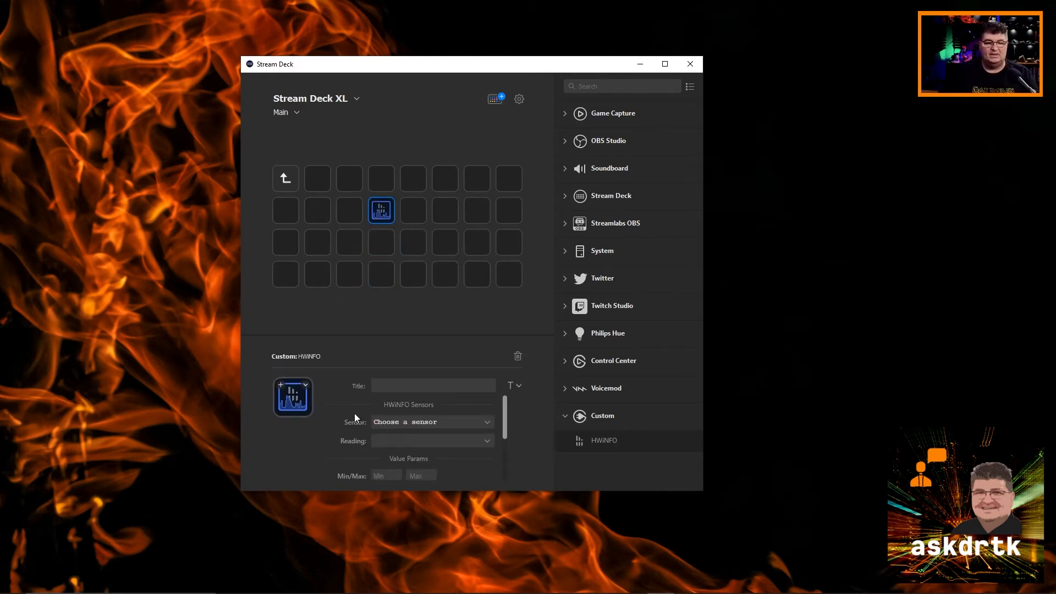
{"action": "mouse_move", "coordinate": [349, 426]}
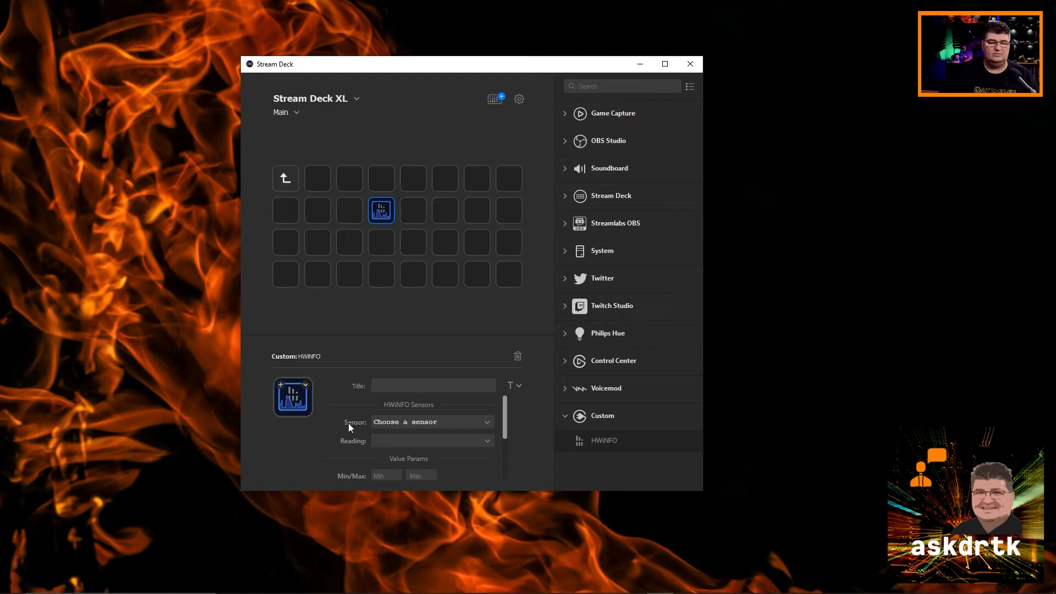
{"action": "mouse_move", "coordinate": [356, 426]}
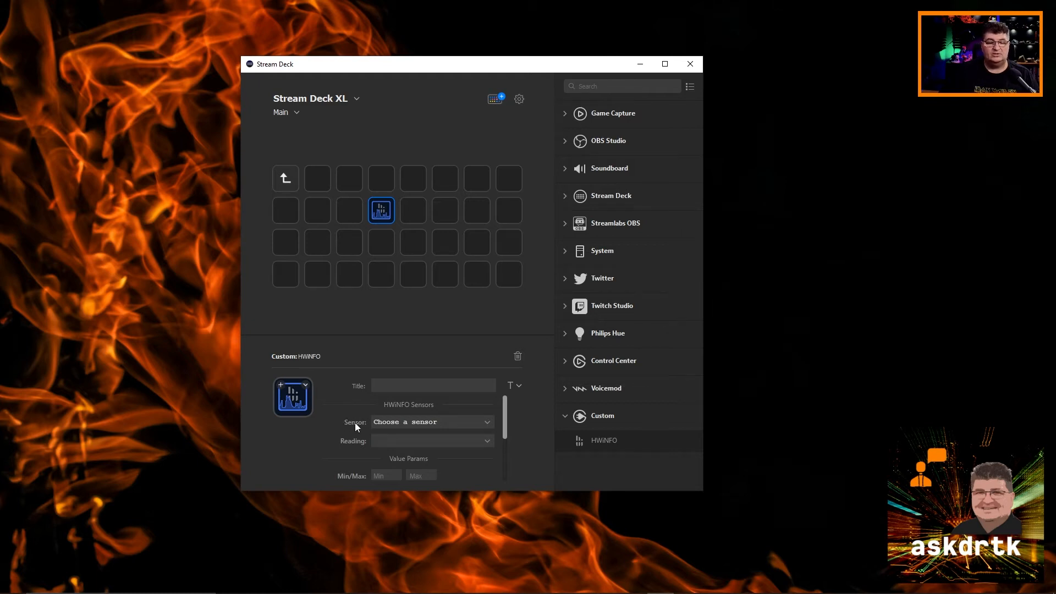
- Choose the GIGABYTE B550 VISION D sensor and open the Reading dropdown
{"action": "left_click", "coordinate": [431, 422]}
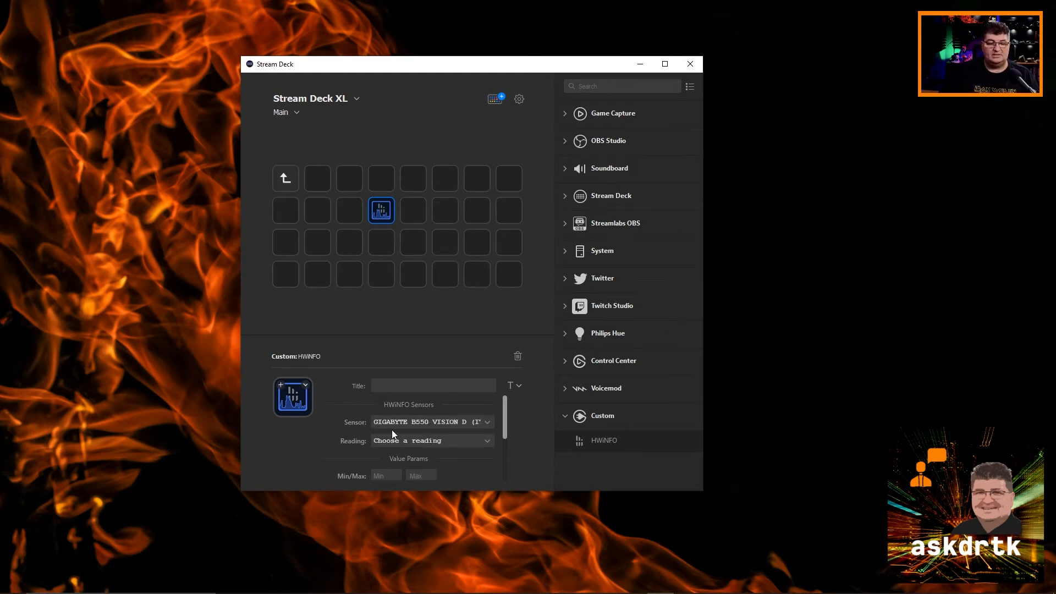
{"action": "mouse_move", "coordinate": [462, 427]}
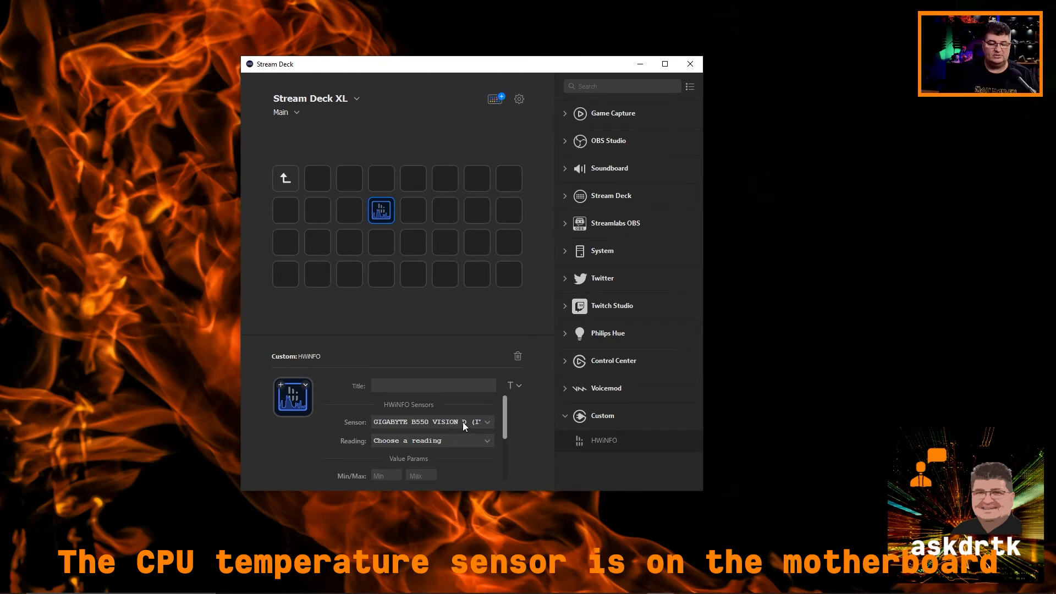
{"action": "mouse_move", "coordinate": [431, 424]}
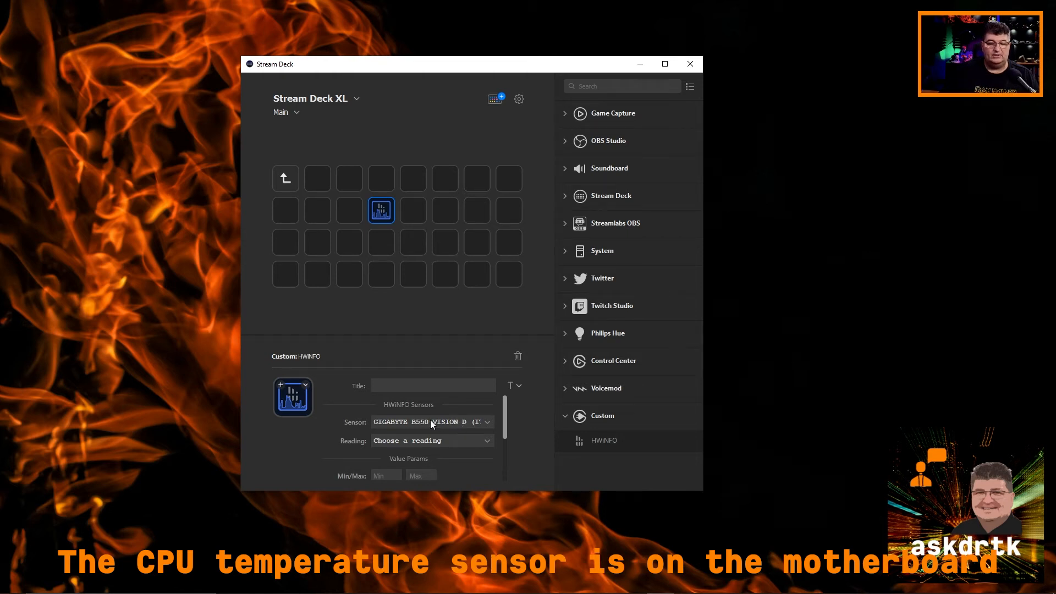
{"action": "mouse_move", "coordinate": [424, 425]}
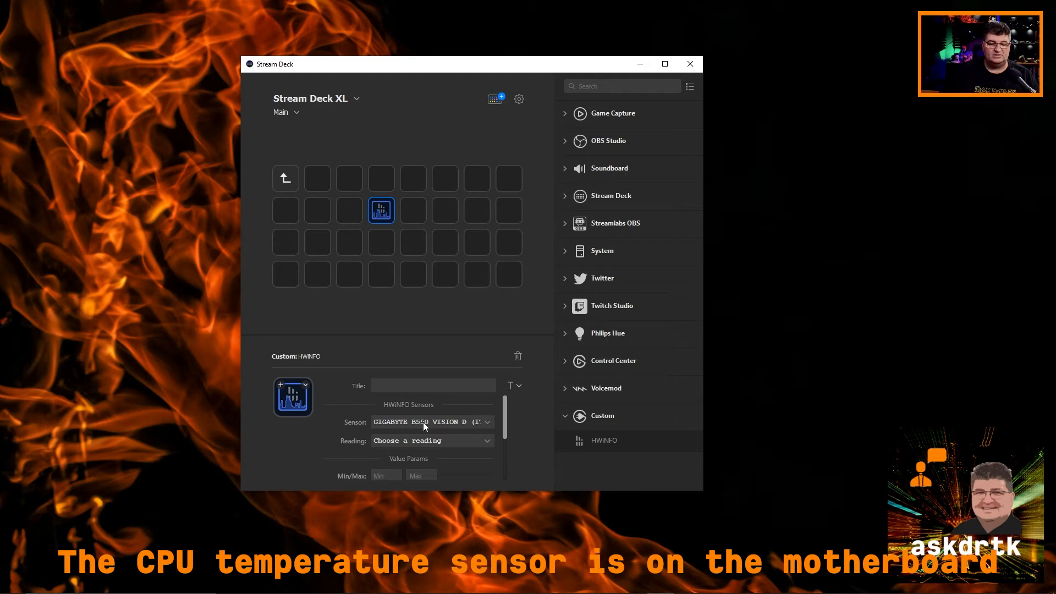
{"action": "mouse_move", "coordinate": [396, 435]}
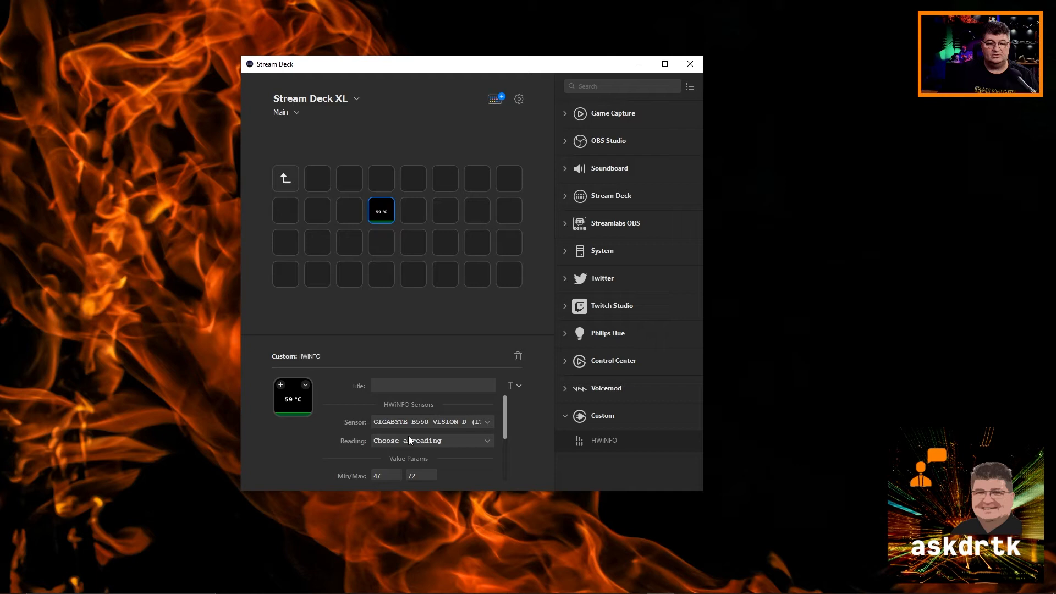
{"action": "left_click", "coordinate": [432, 440]}
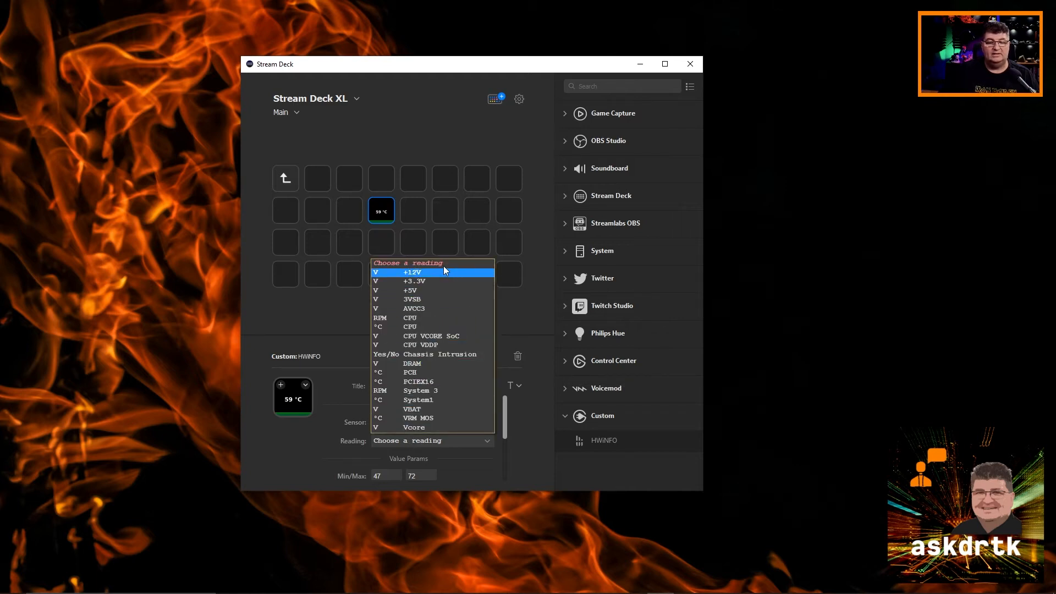
{"action": "mouse_move", "coordinate": [411, 327]}
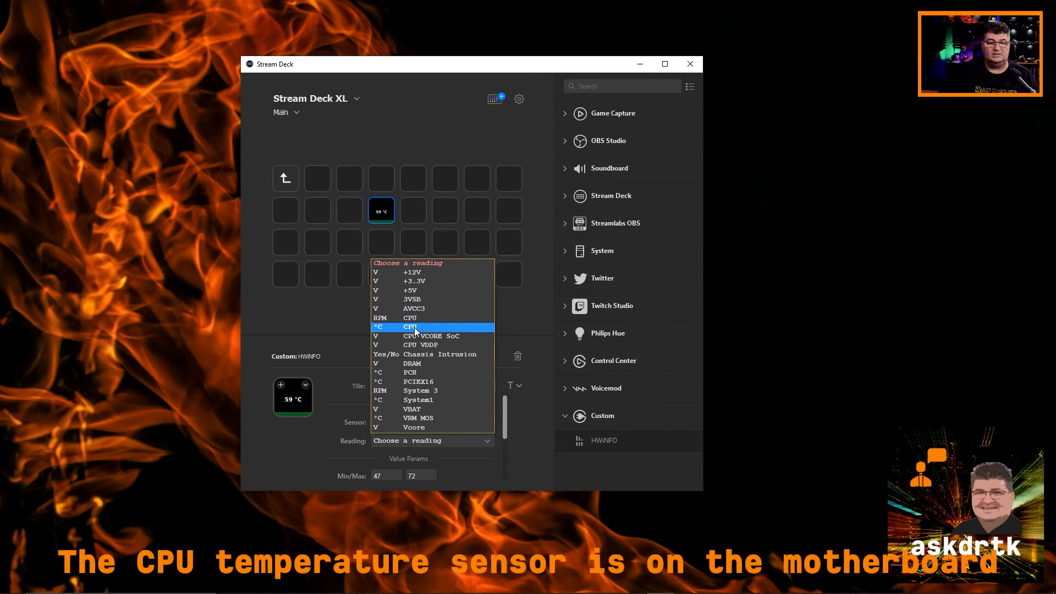
- Select the '°C CPU' reading and title the key "CPU"
{"action": "left_click", "coordinate": [409, 326]}
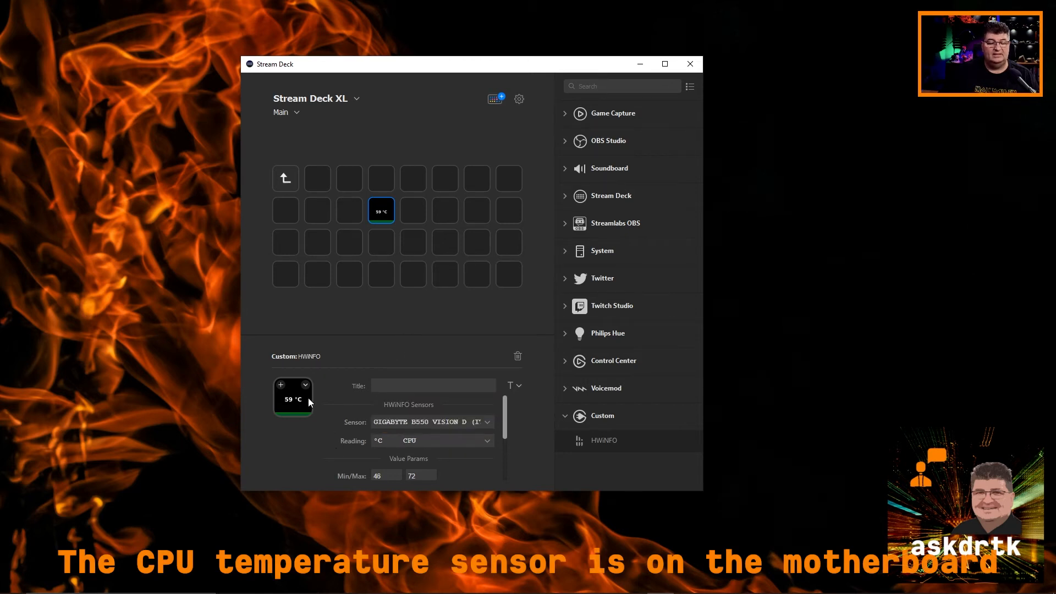
{"action": "mouse_move", "coordinate": [291, 411]}
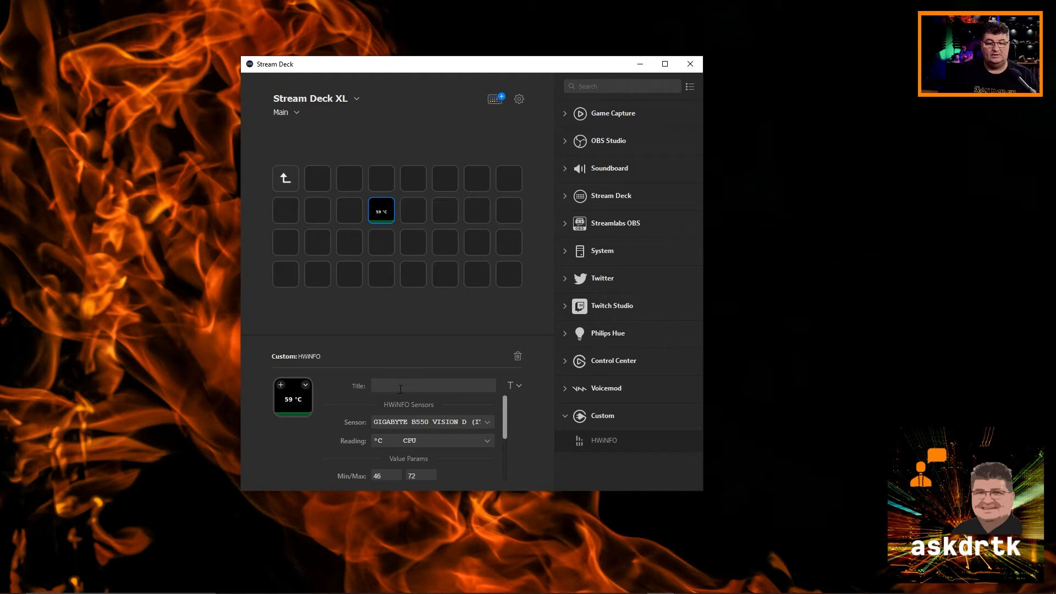
{"action": "type", "text": "C"}
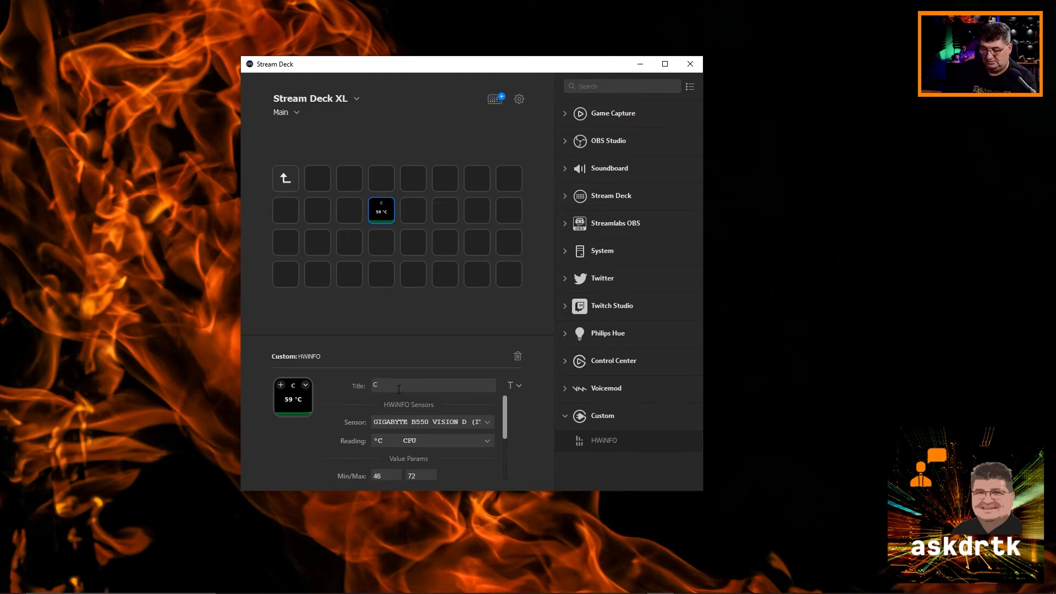
{"action": "type", "text": "PU"}
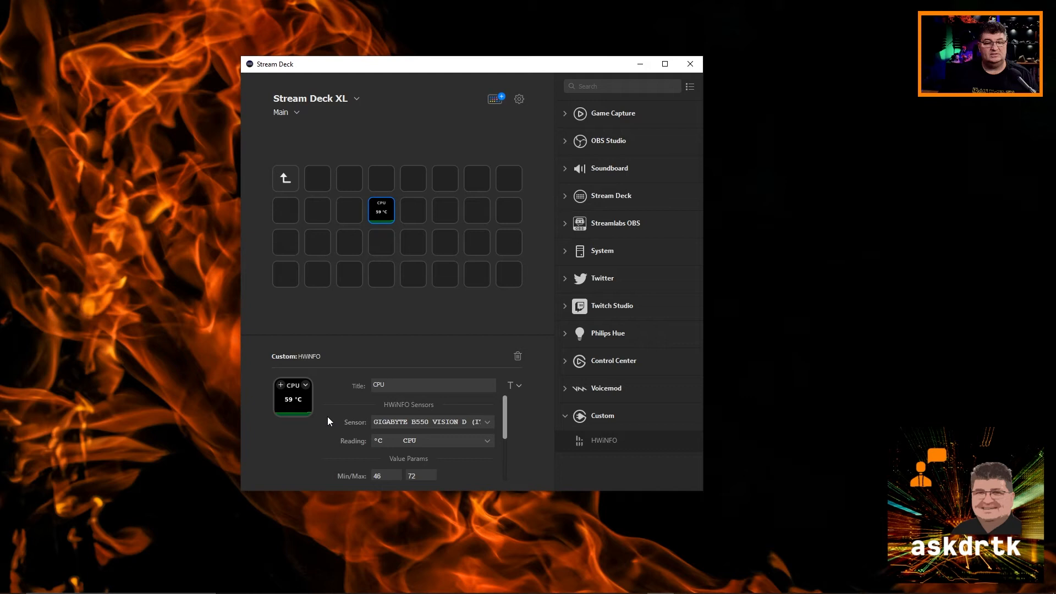
{"action": "mouse_move", "coordinate": [351, 404]}
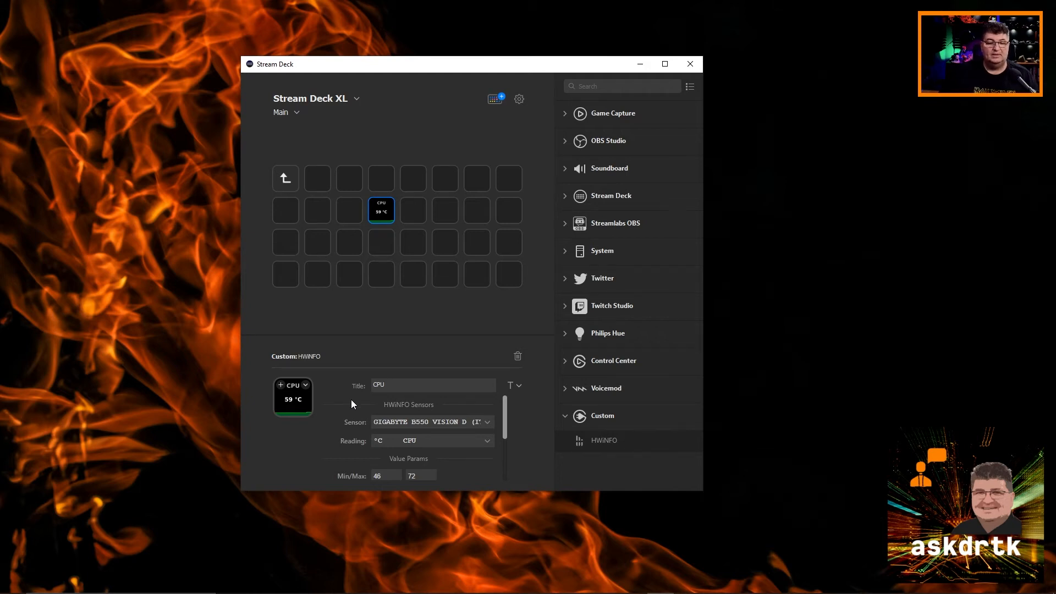
{"action": "mouse_move", "coordinate": [611, 449]}
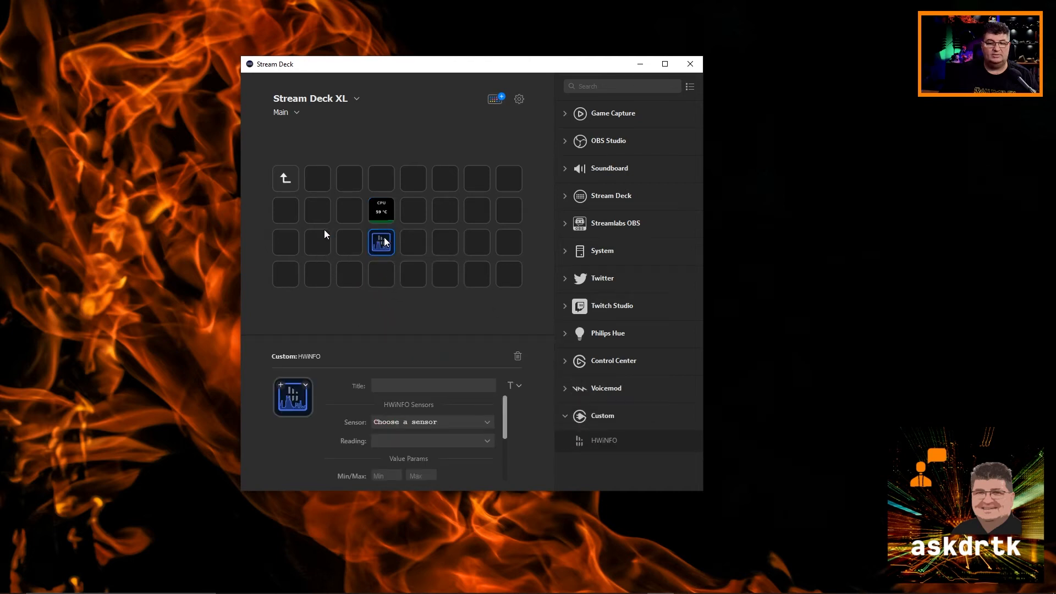
{"action": "mouse_move", "coordinate": [368, 423]}
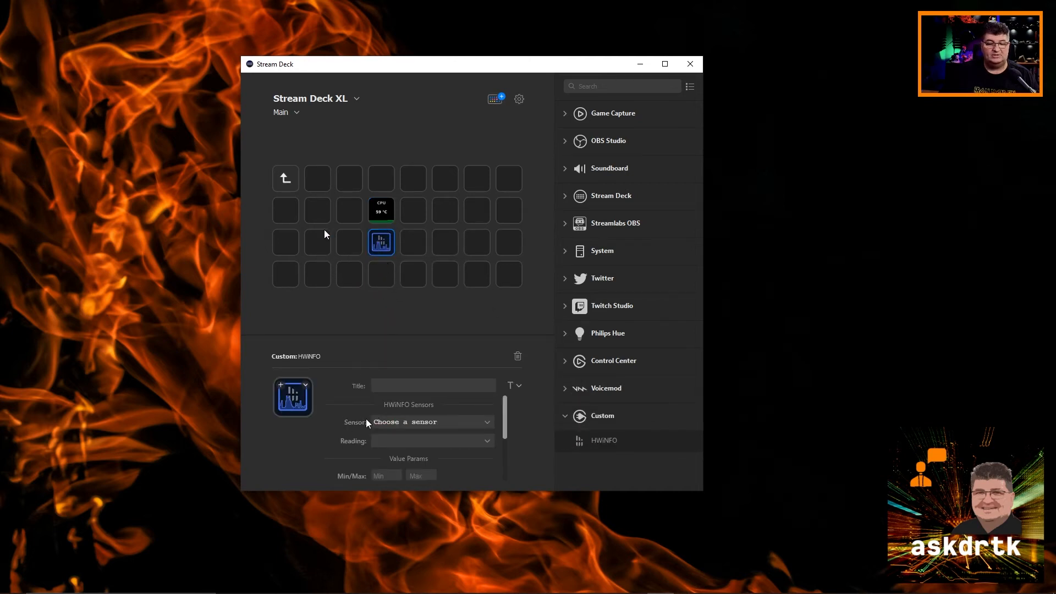
- Set the second HWiNFO key's reading to GPU Temperature and title it 'GPU'
{"action": "left_click", "coordinate": [431, 422]}
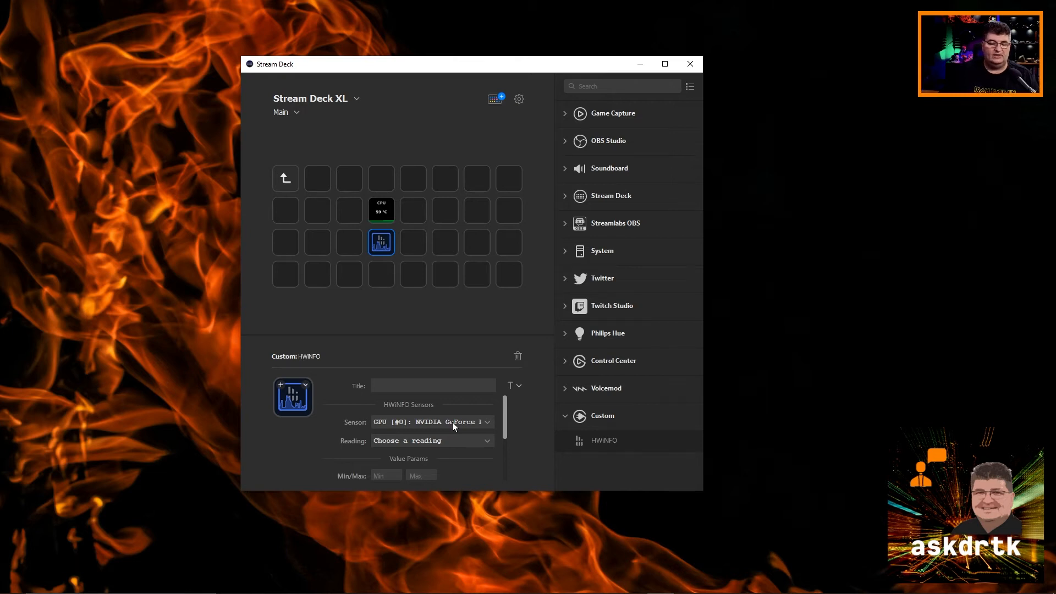
{"action": "mouse_move", "coordinate": [443, 426]}
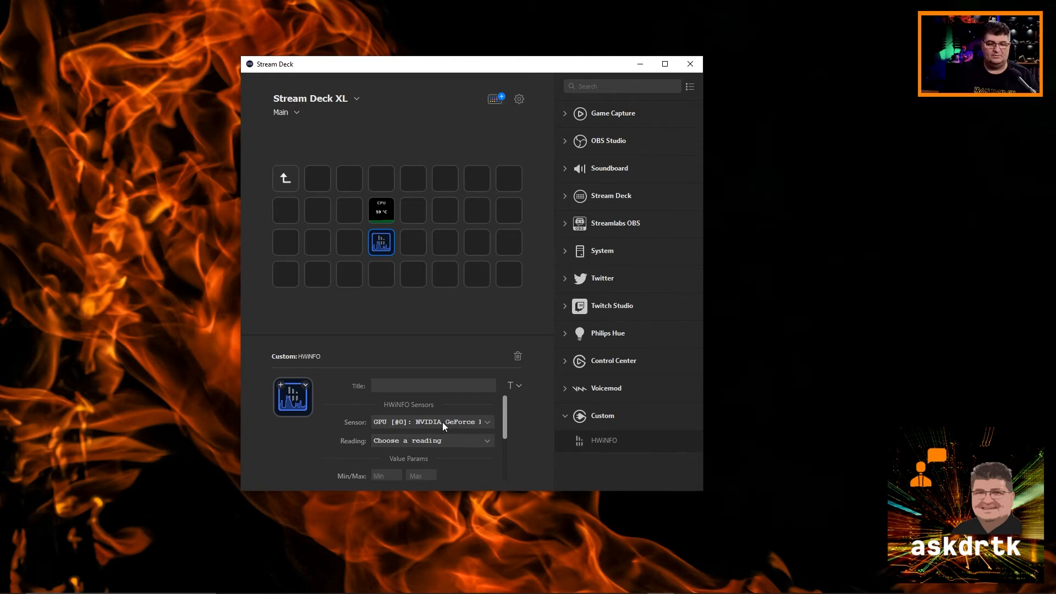
{"action": "mouse_move", "coordinate": [384, 449]}
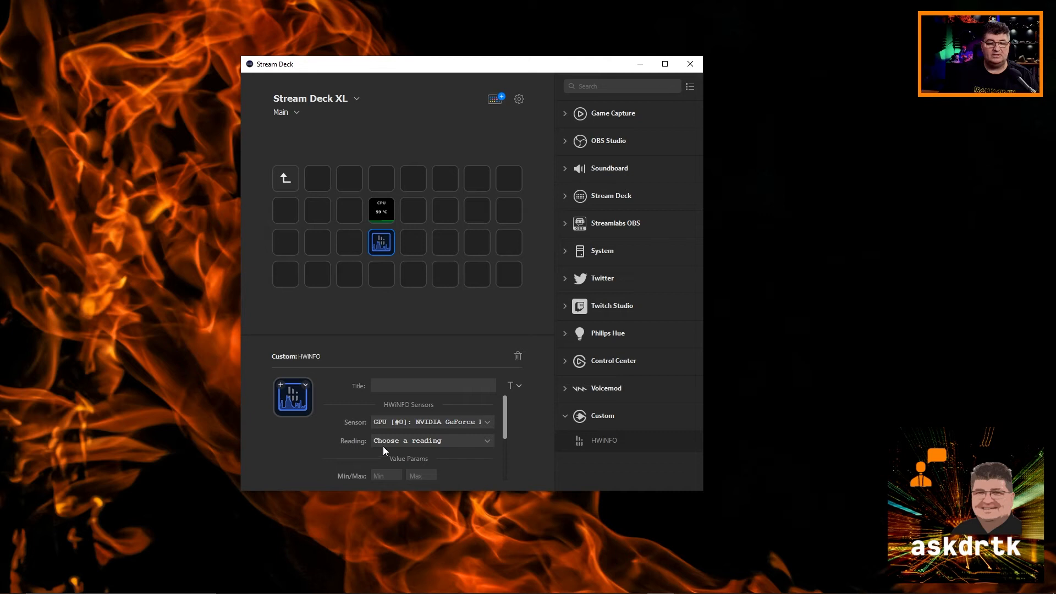
{"action": "left_click", "coordinate": [431, 439]}
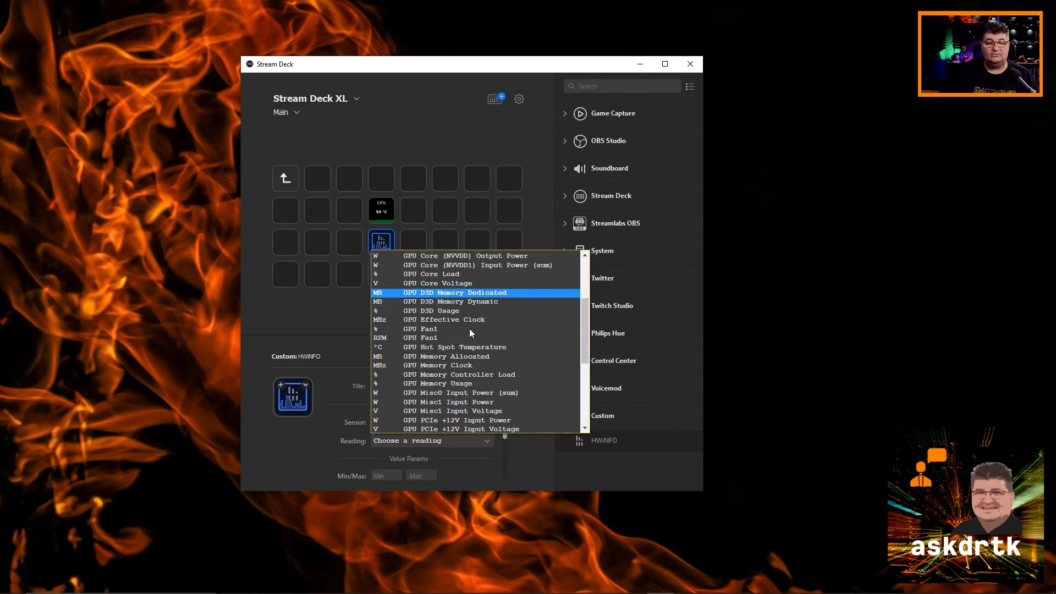
{"action": "scroll", "scroll_direction": "down", "scroll_amount": 3}
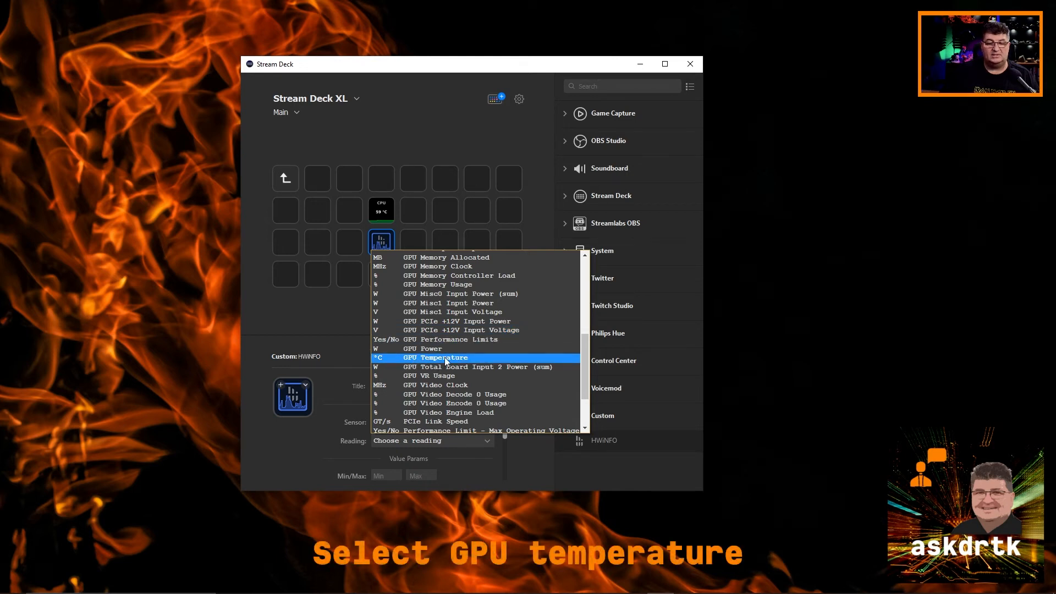
{"action": "left_click", "coordinate": [444, 357]}
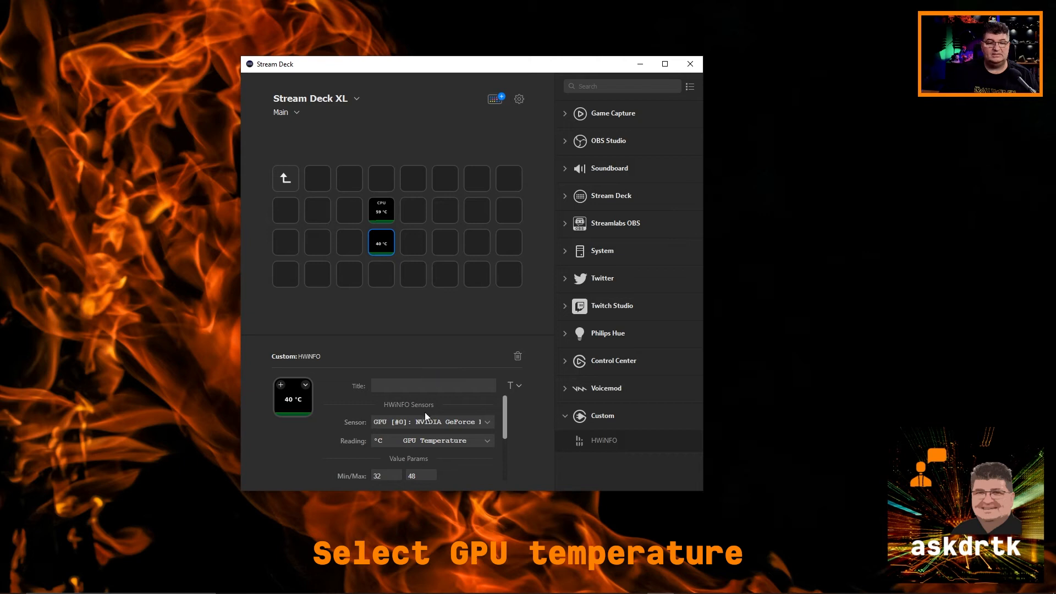
{"action": "mouse_move", "coordinate": [322, 409]}
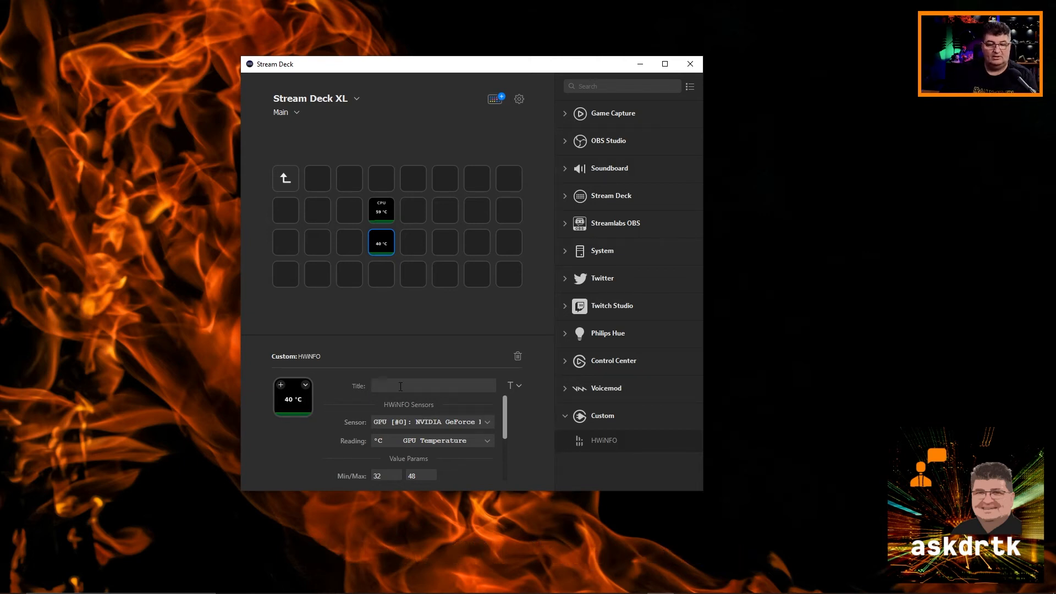
{"action": "type", "text": "GPU"}
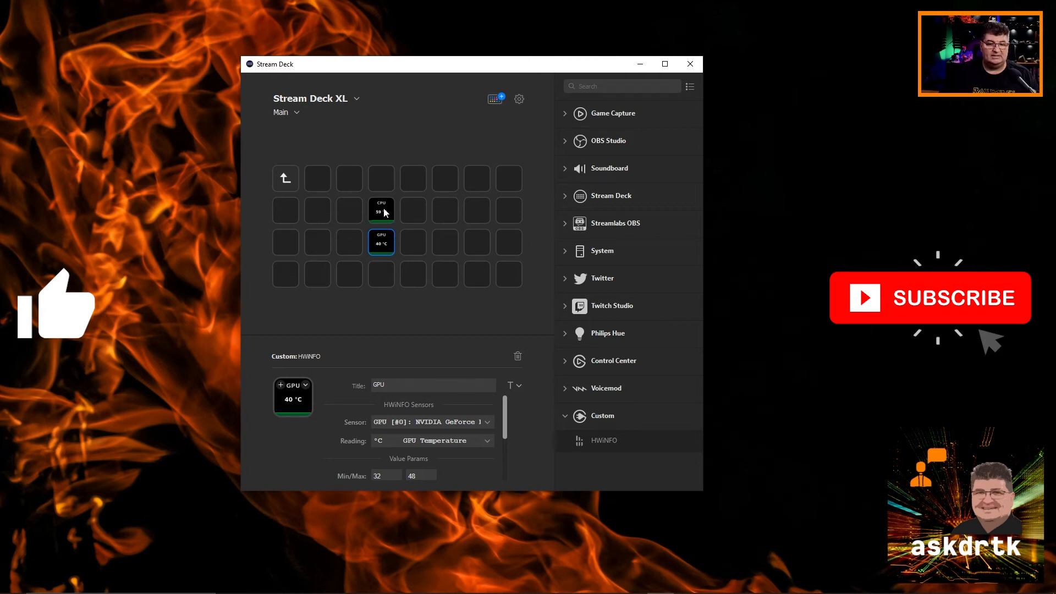
{"action": "mouse_move", "coordinate": [406, 282]}
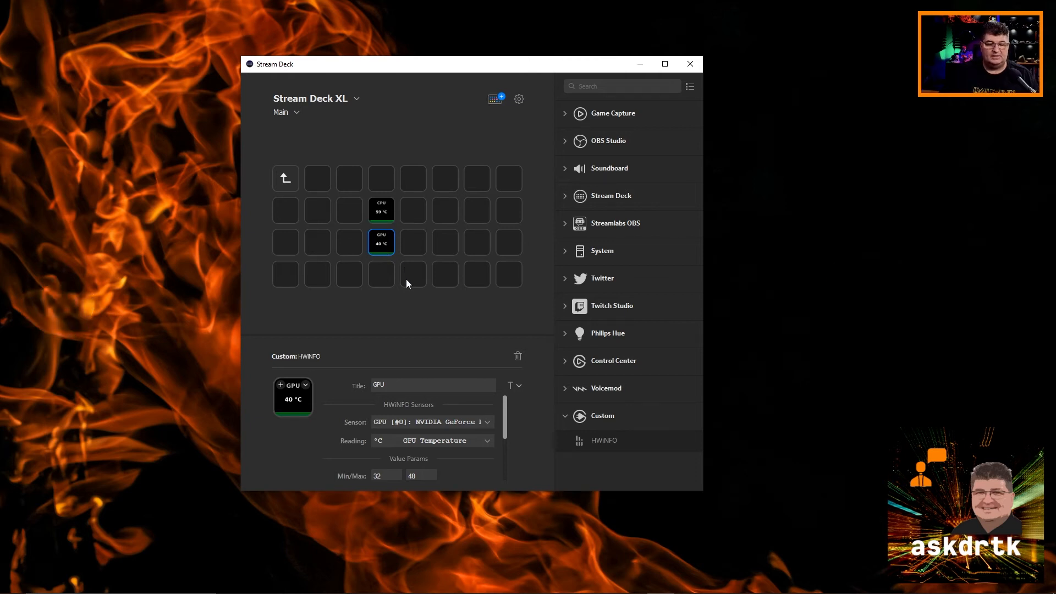
{"action": "mouse_move", "coordinate": [607, 448]}
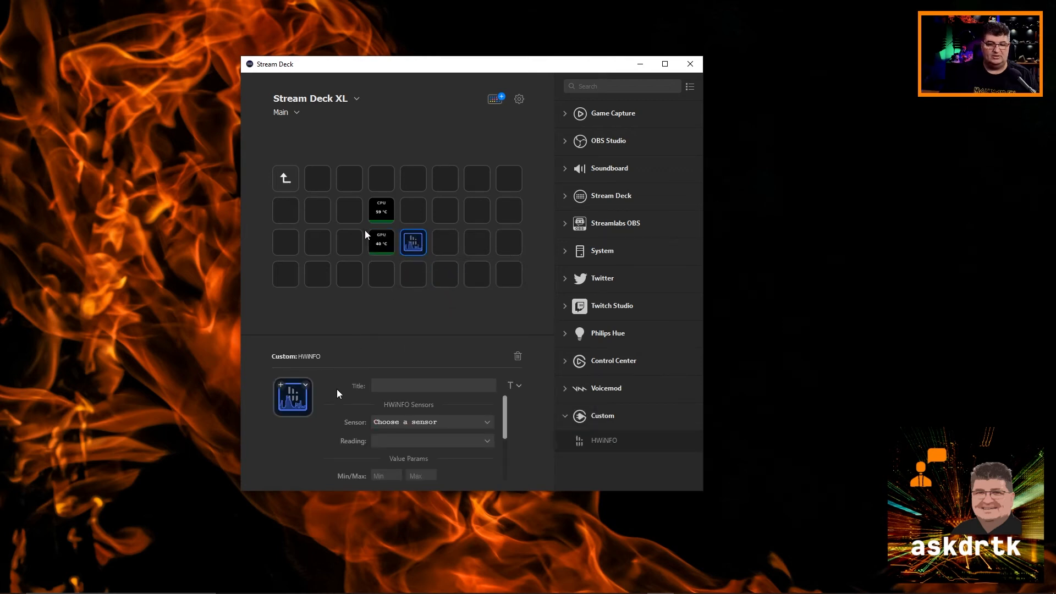
{"action": "mouse_move", "coordinate": [395, 417]}
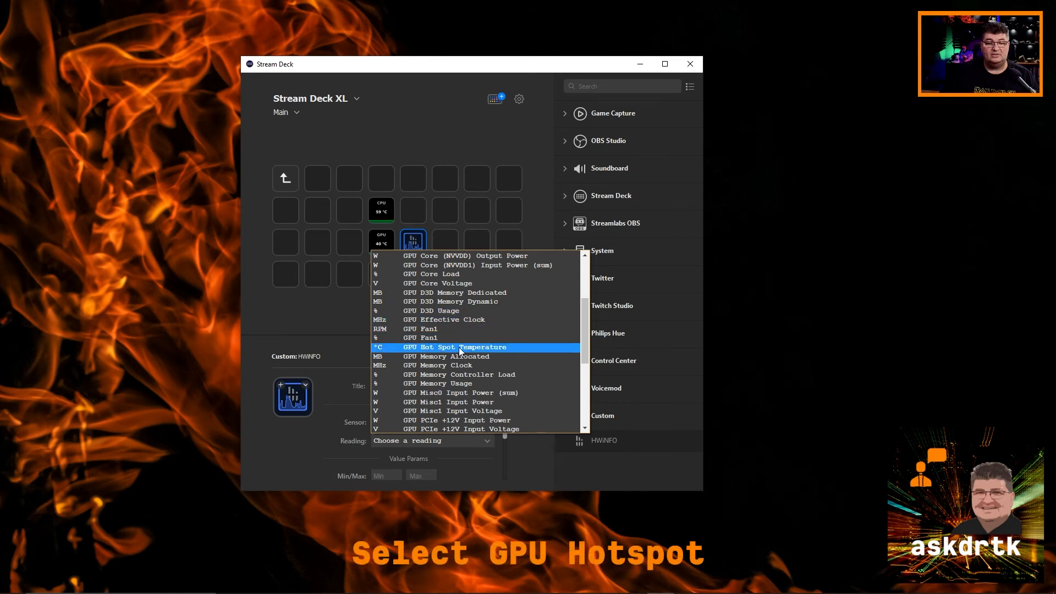
- Show GPU Hot Spot Temperature on the third key and title it 'GPU HOTSPOT'
{"action": "left_click", "coordinate": [456, 347]}
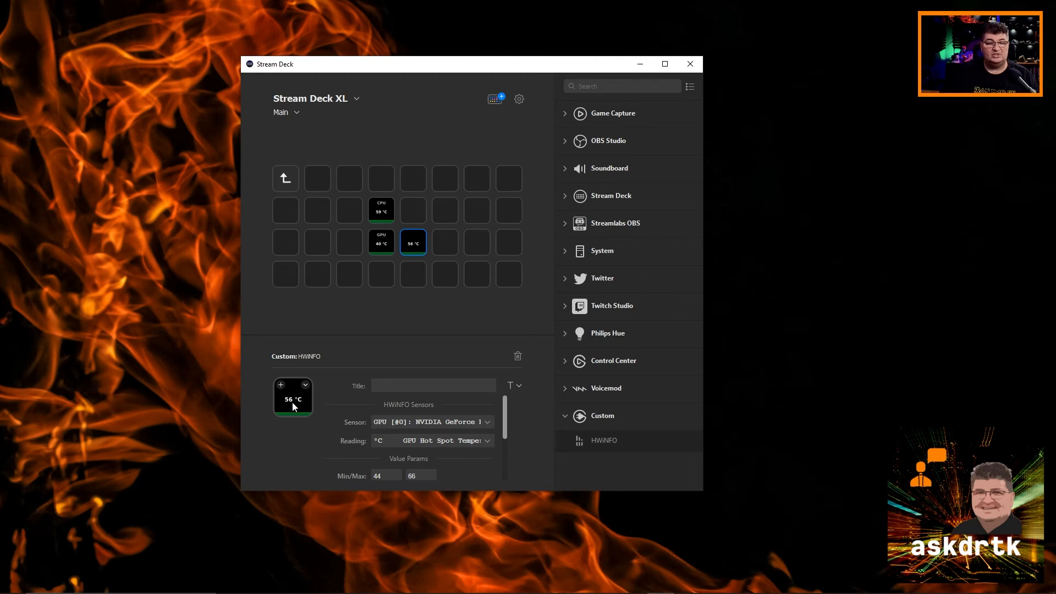
{"action": "mouse_move", "coordinate": [379, 257]}
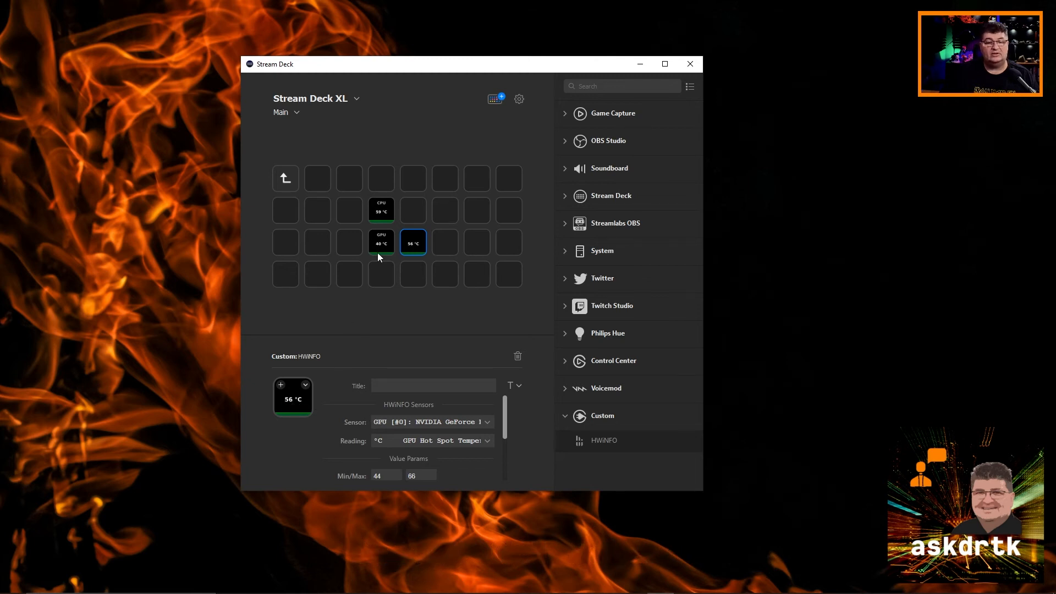
{"action": "left_click", "coordinate": [432, 385]}
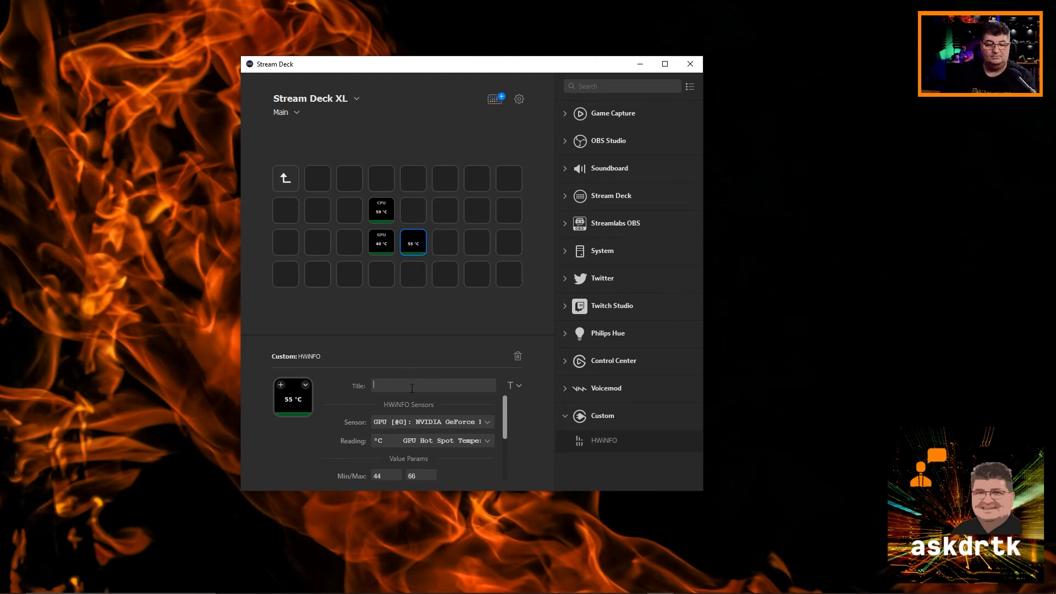
{"action": "type", "text": "GPY"}
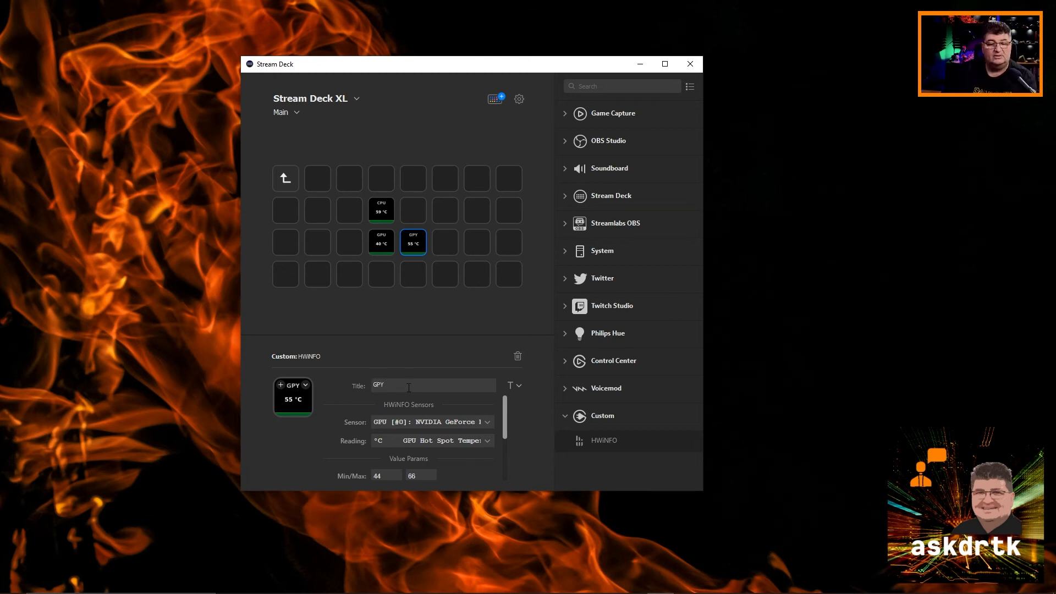
{"action": "key", "text": "Backspace"}
{"action": "type", "text": "U"}
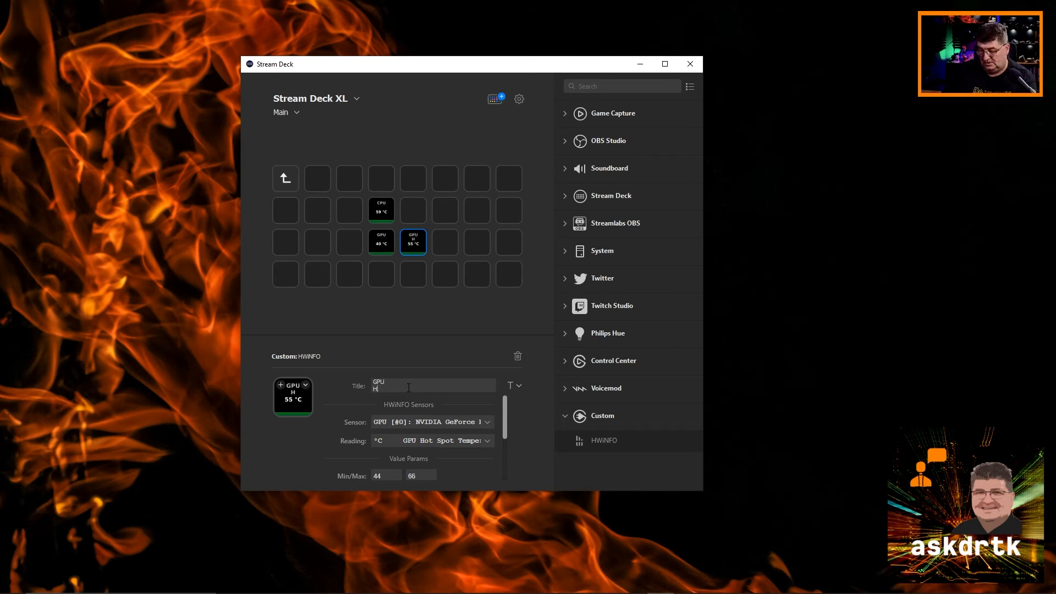
{"action": "type", "text": "OTSPOT"}
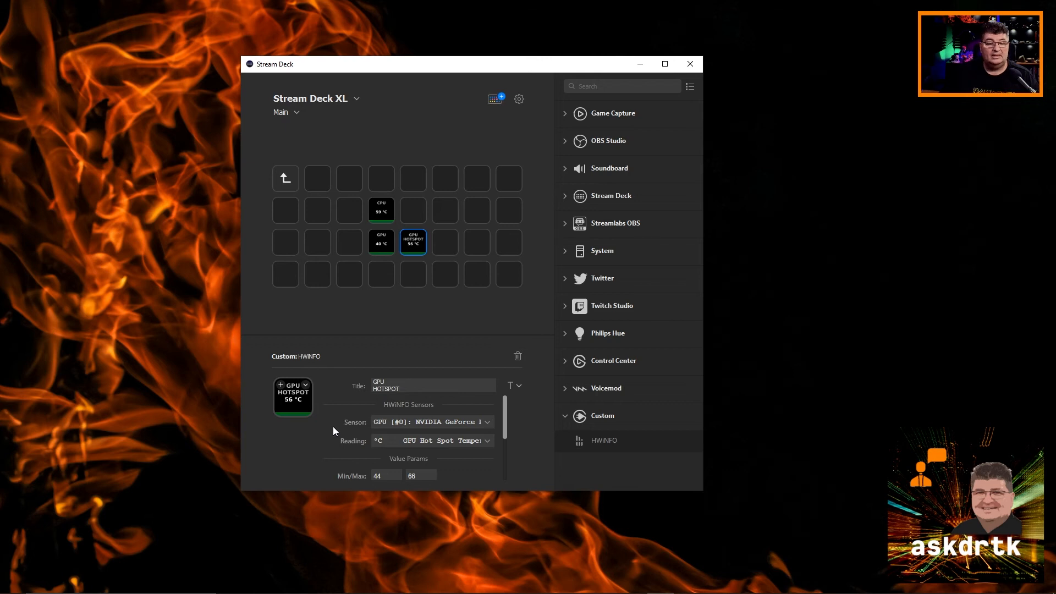
{"action": "mouse_move", "coordinate": [375, 339]}
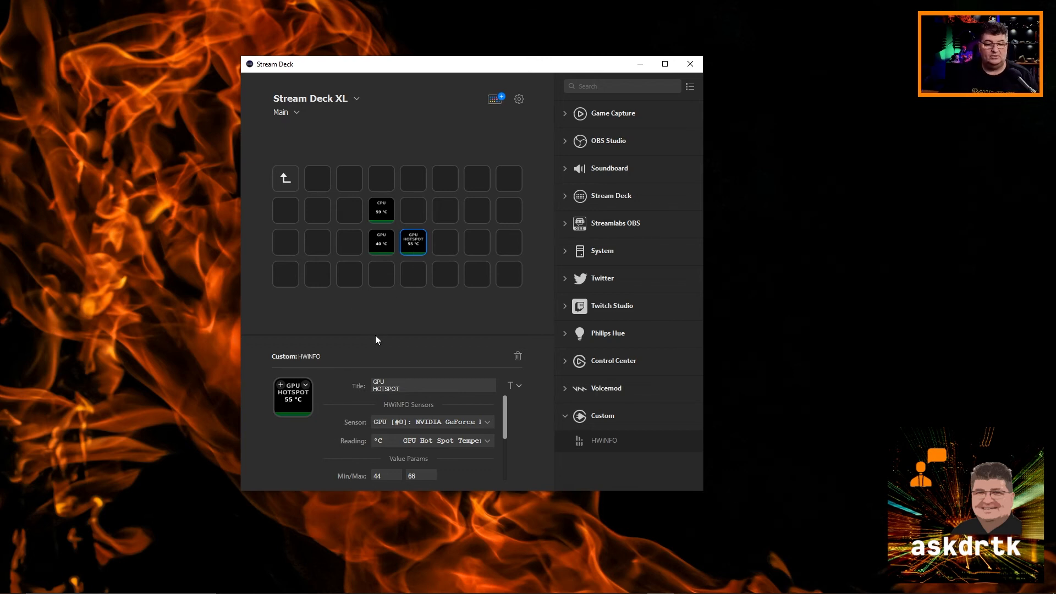
{"action": "mouse_move", "coordinate": [341, 358]}
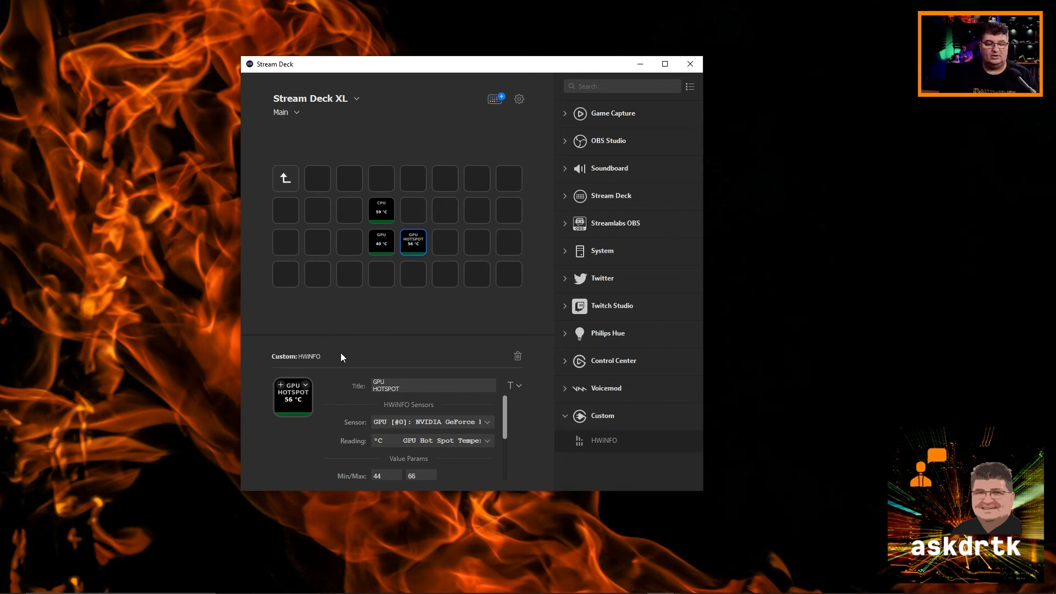
{"action": "mouse_move", "coordinate": [349, 351]}
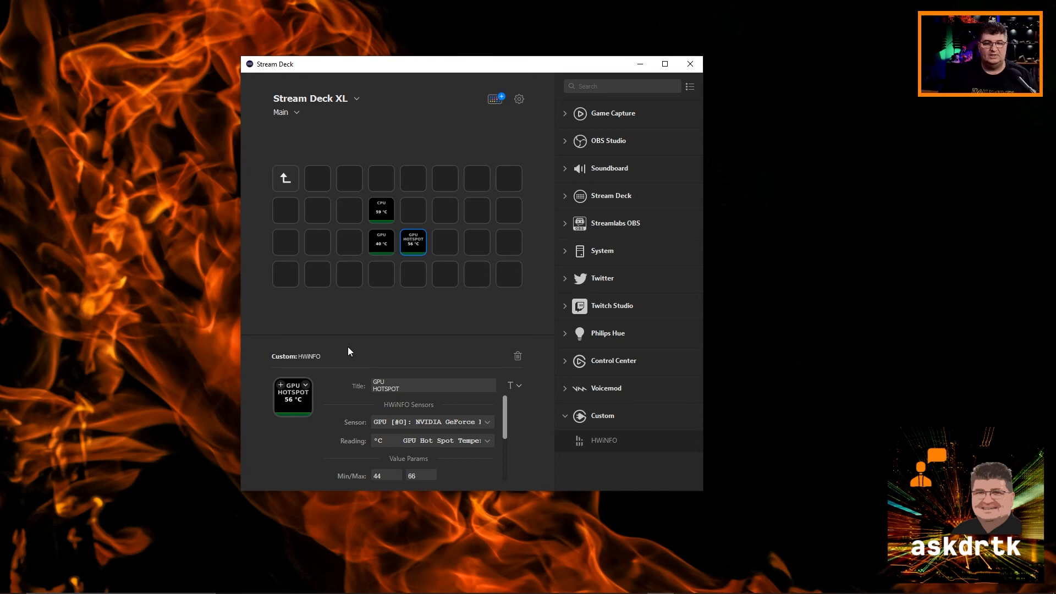
{"action": "mouse_move", "coordinate": [332, 457]}
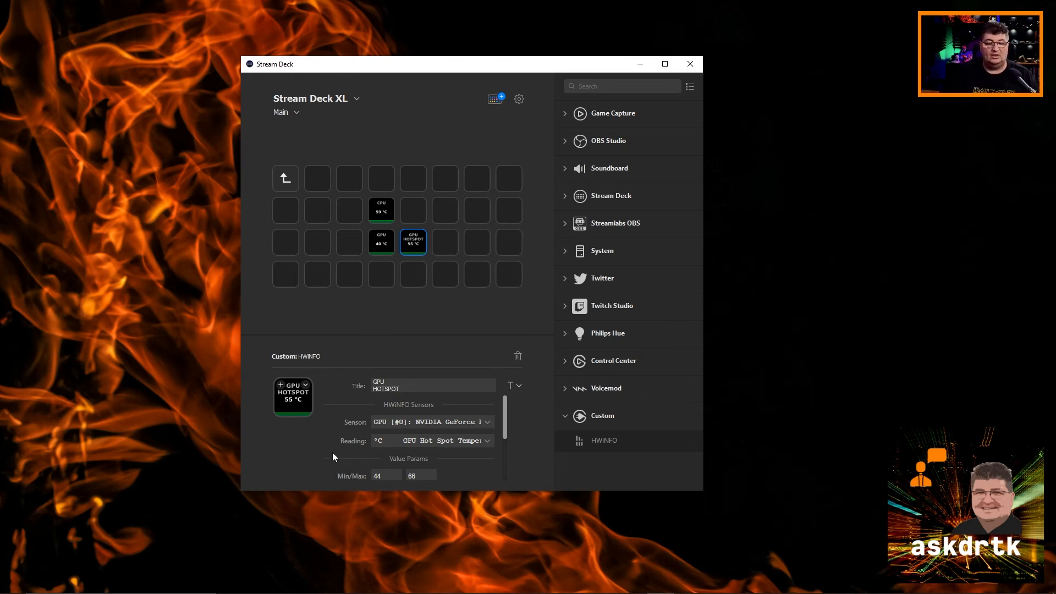
{"action": "mouse_move", "coordinate": [406, 444]}
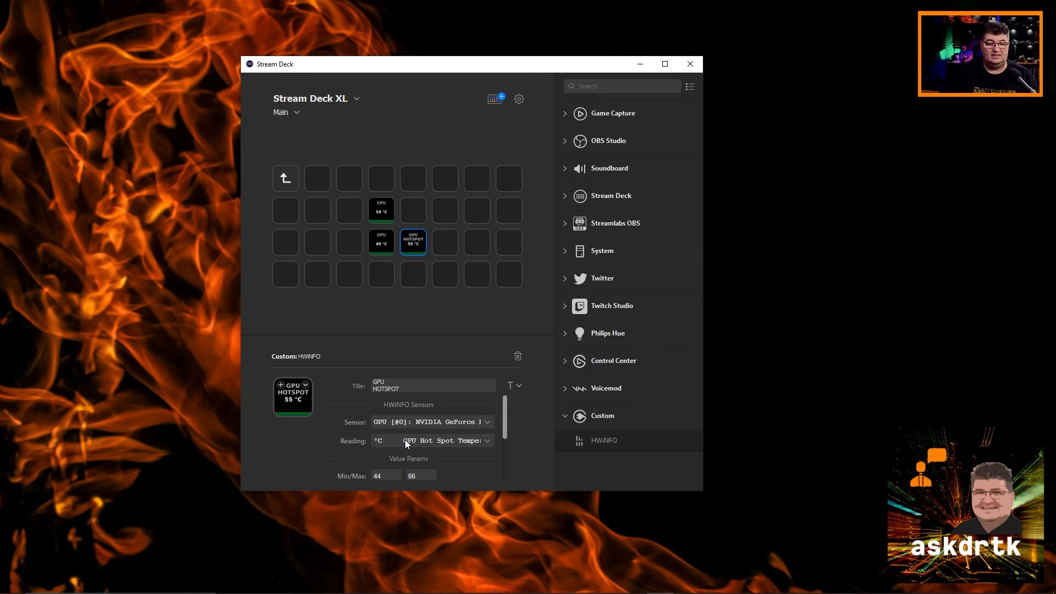
{"action": "mouse_move", "coordinate": [474, 273]}
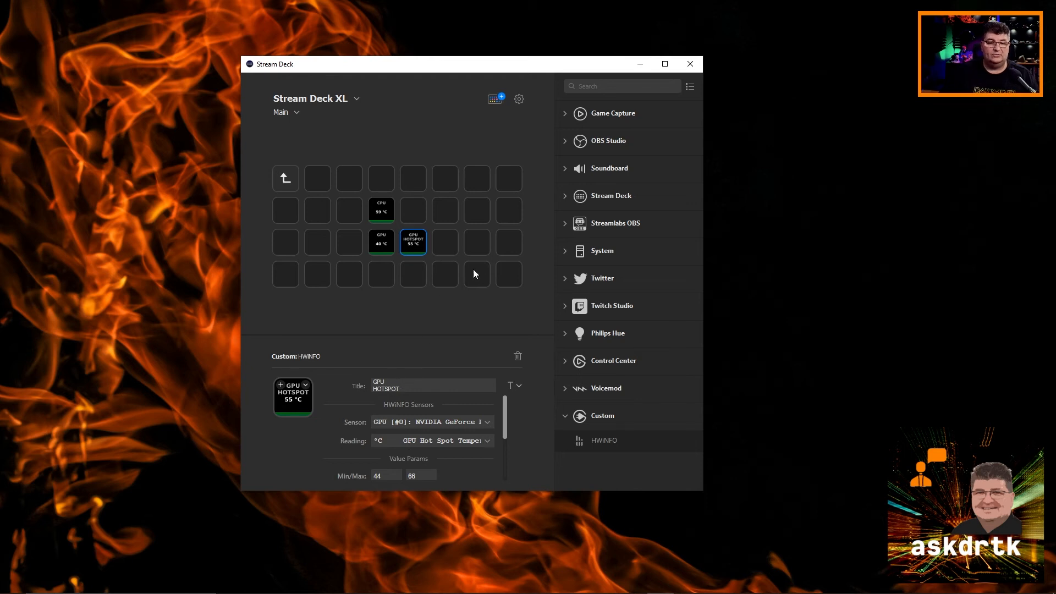
{"action": "mouse_move", "coordinate": [482, 297]}
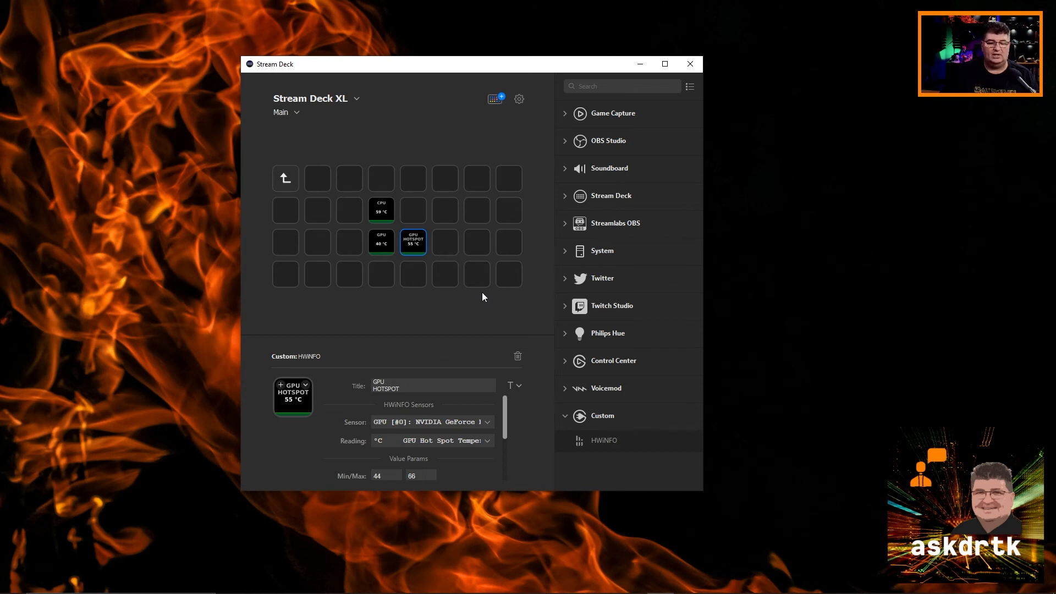
{"action": "mouse_move", "coordinate": [500, 279]}
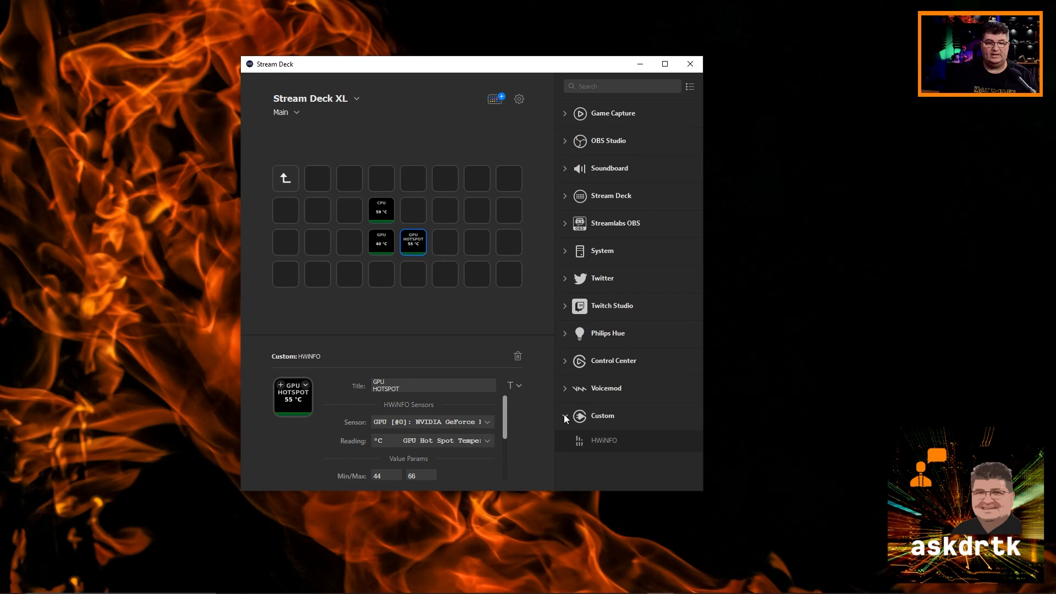
{"action": "mouse_move", "coordinate": [424, 225]}
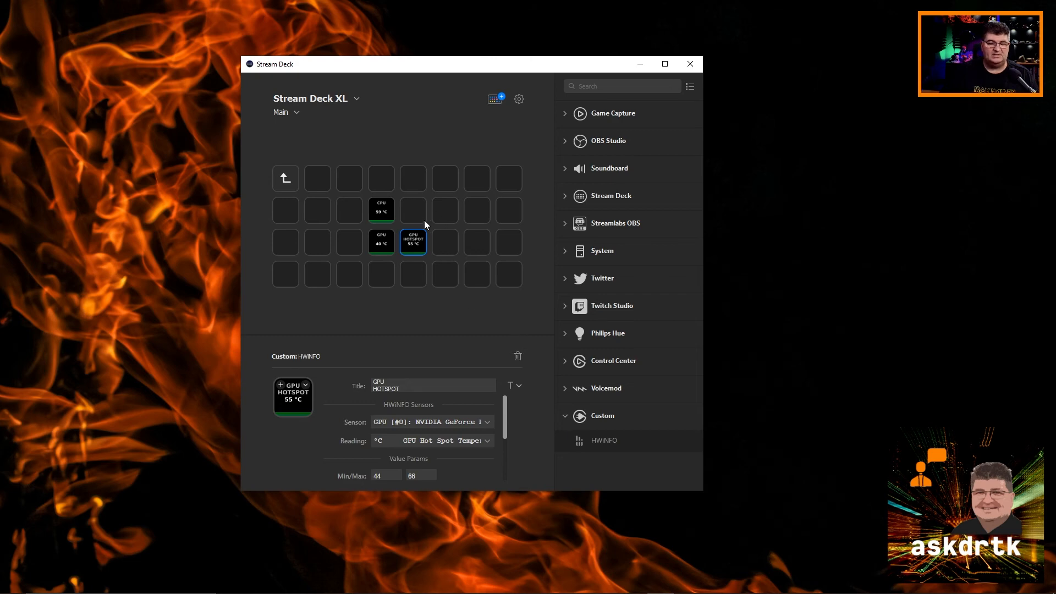